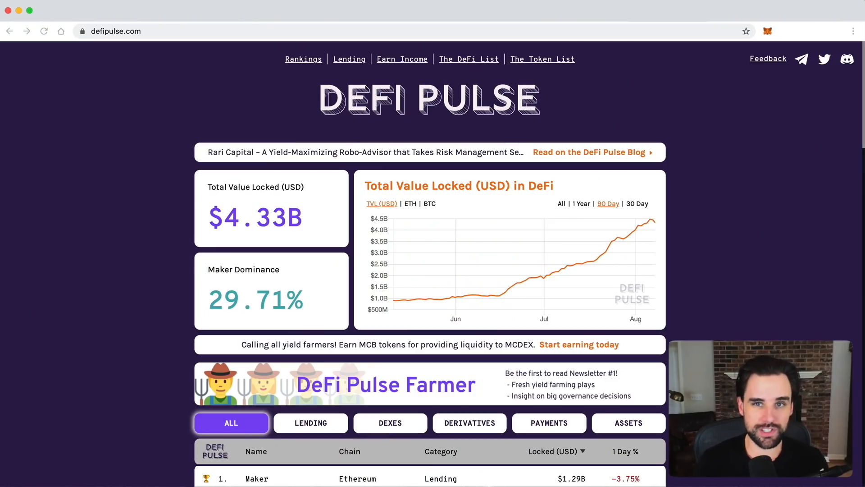
mouse_move(697, 259)
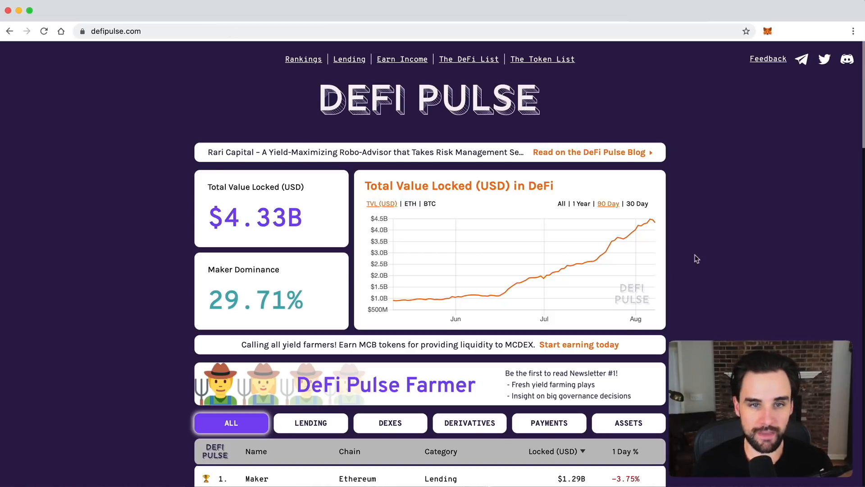
Scroll past the TVL chart to the project rankings with Maker first and Compound second.
scroll(down, 3)
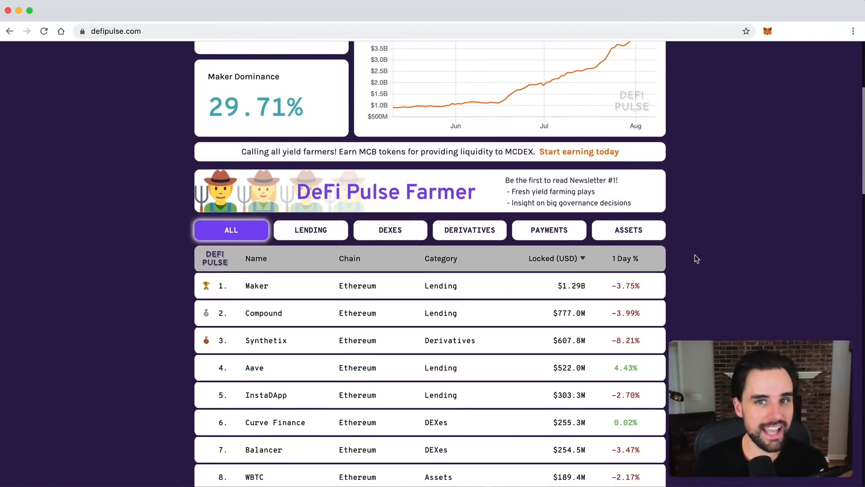
scroll(down, 3)
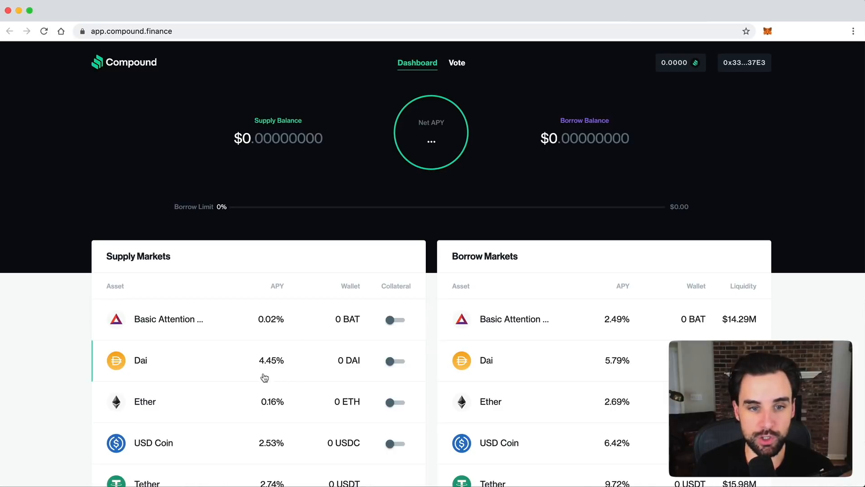
mouse_move(679, 225)
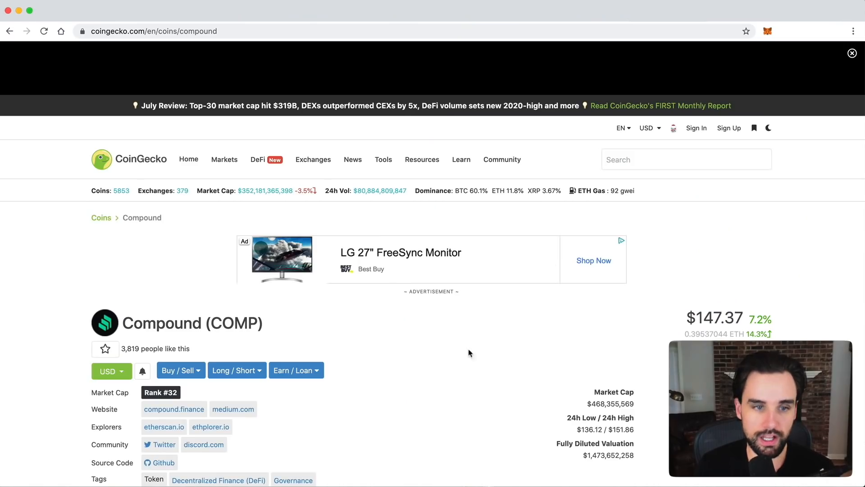
Review Compound's supply and borrow markets (Dai 4.45% supply, 5.79% borrow), then move to the whiteboard.
scroll(down, 3)
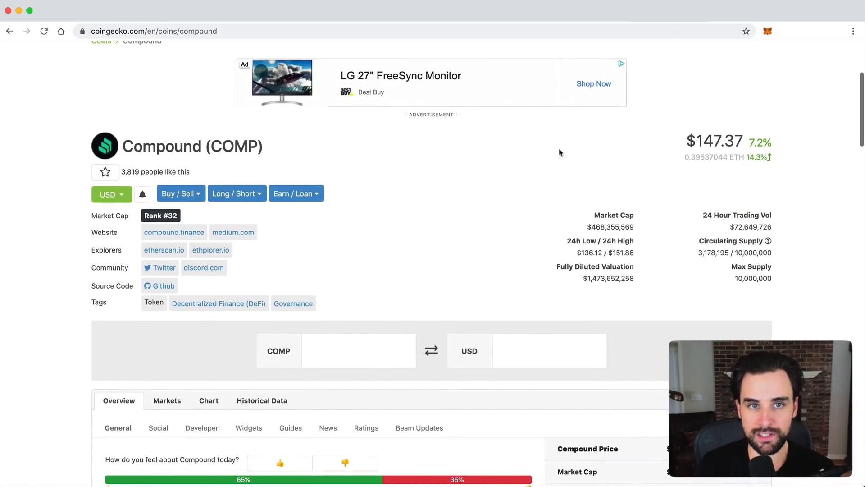
click(174, 232)
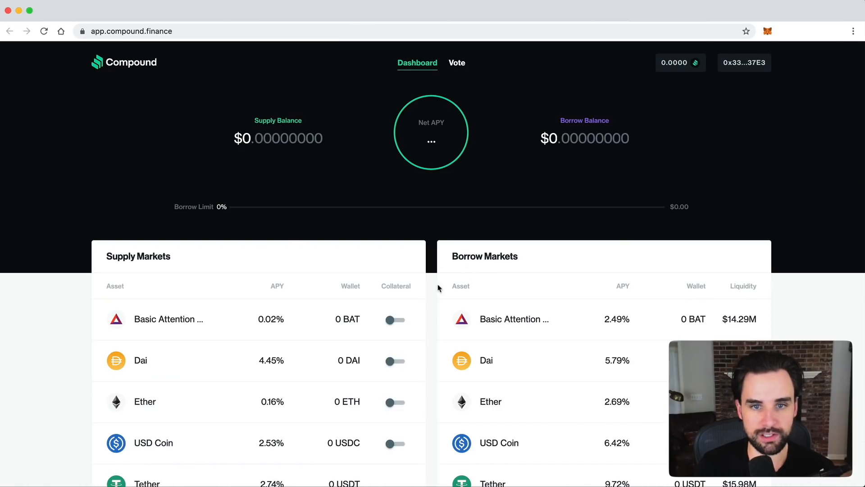
mouse_move(428, 339)
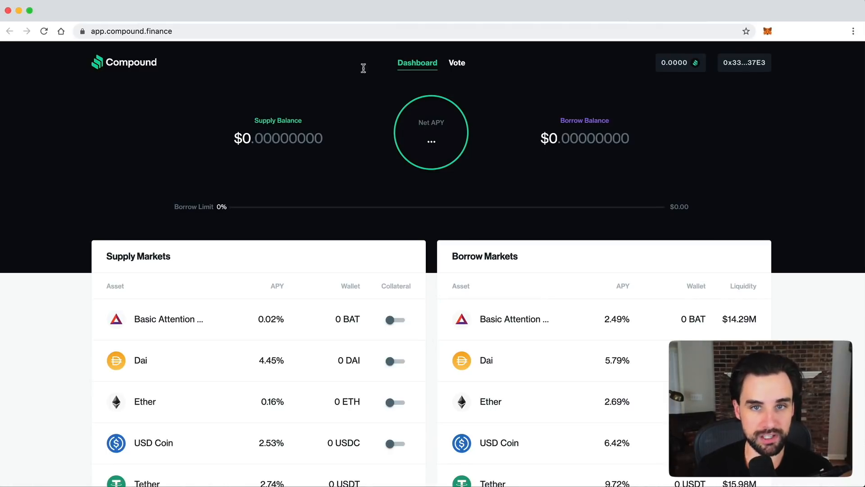
mouse_move(424, 300)
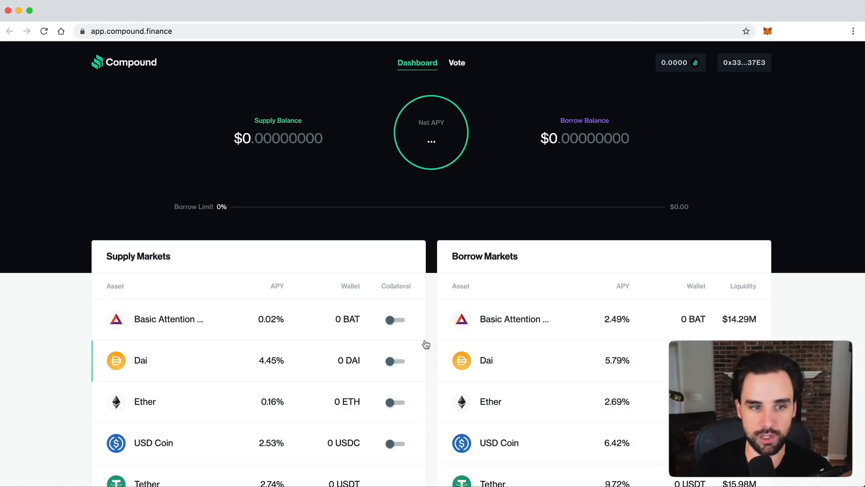
scroll(down, 3)
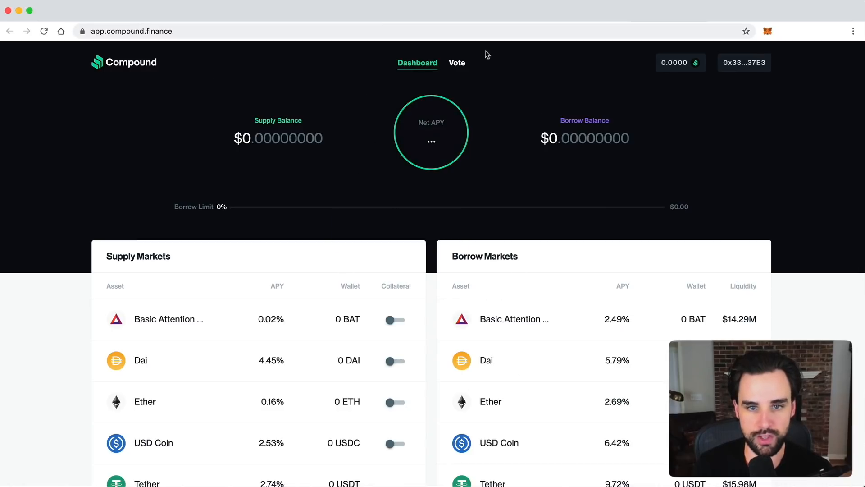
scroll(down, 3)
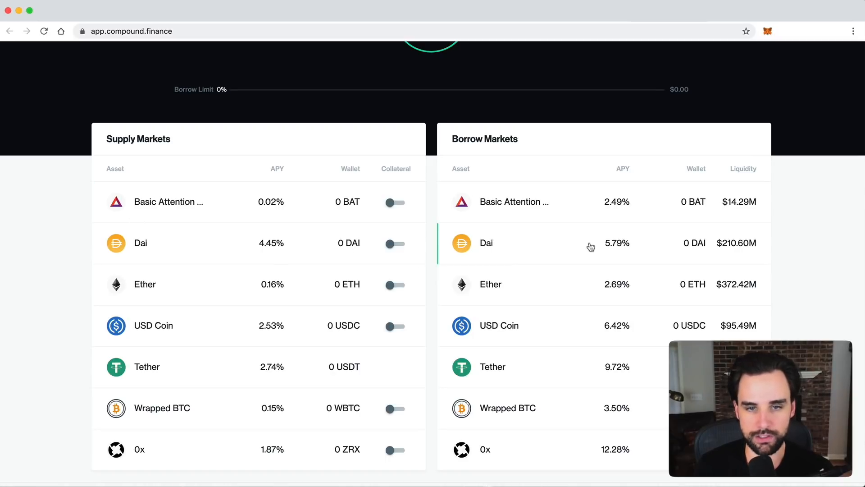
mouse_move(430, 241)
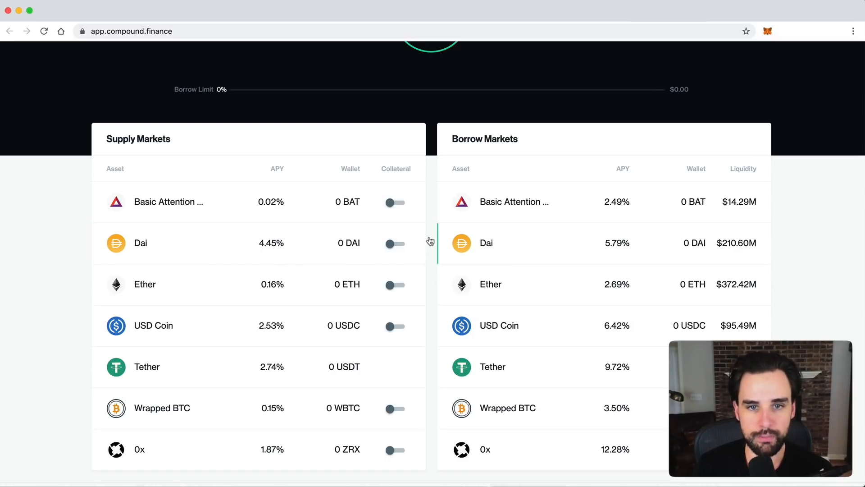
scroll(up, 3)
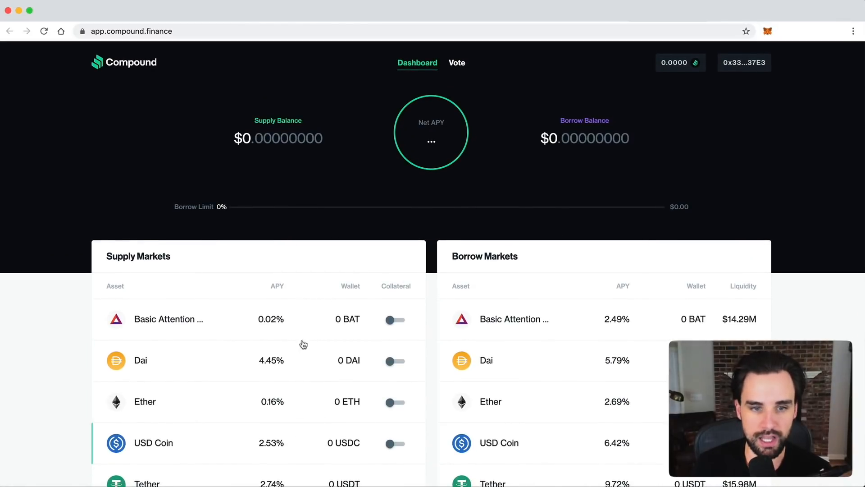
click(133, 31)
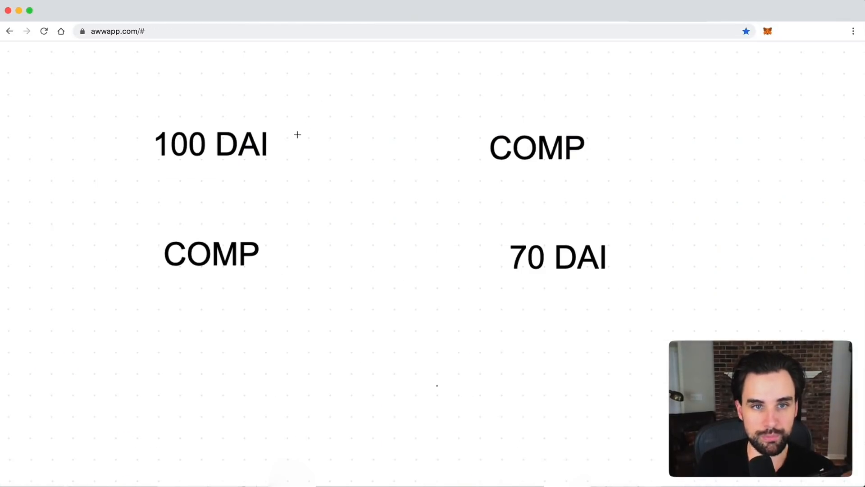
Draw arrows from 100 DAI to COMP and COMP to 70 DAI, and circle 100 DAI.
drag(287, 146, 469, 144)
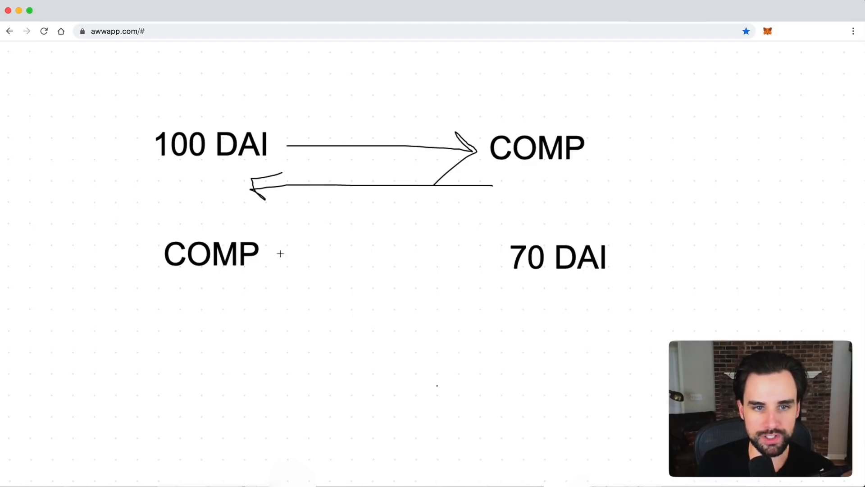
drag(279, 254, 502, 257)
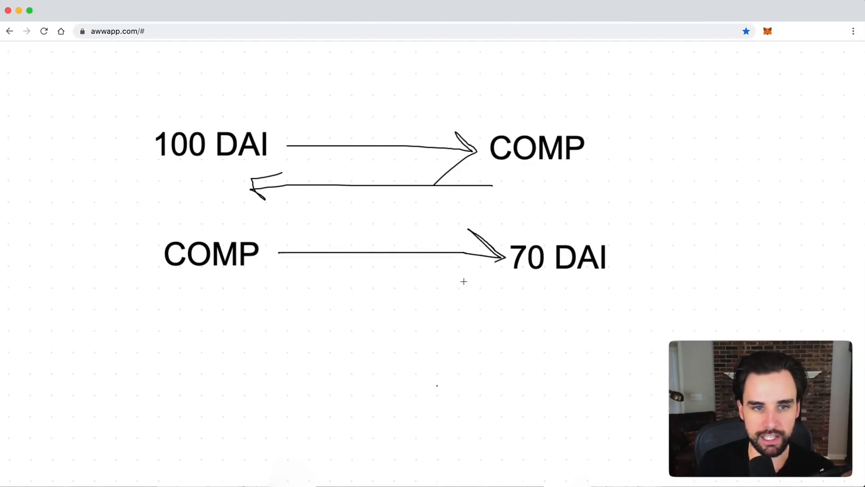
drag(497, 254, 458, 287)
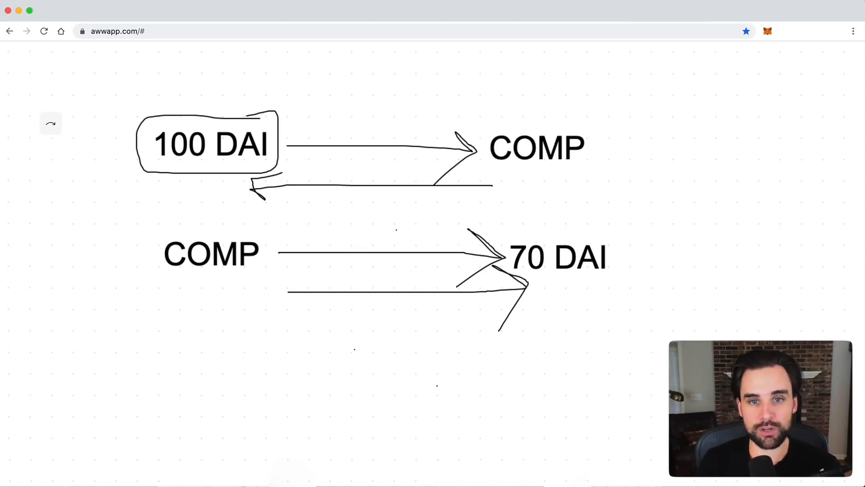
mouse_move(236, 201)
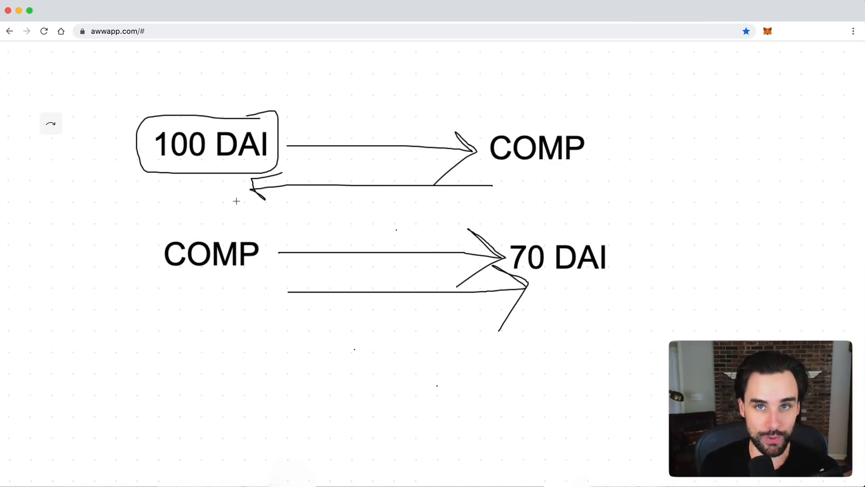
drag(324, 83, 283, 126)
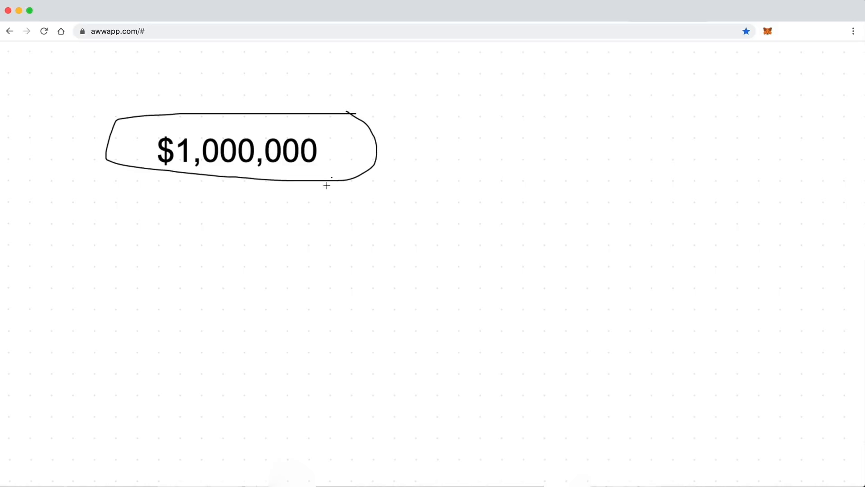
Draw an arrow leading out from the circled $1,000,000.
drag(328, 186, 546, 265)
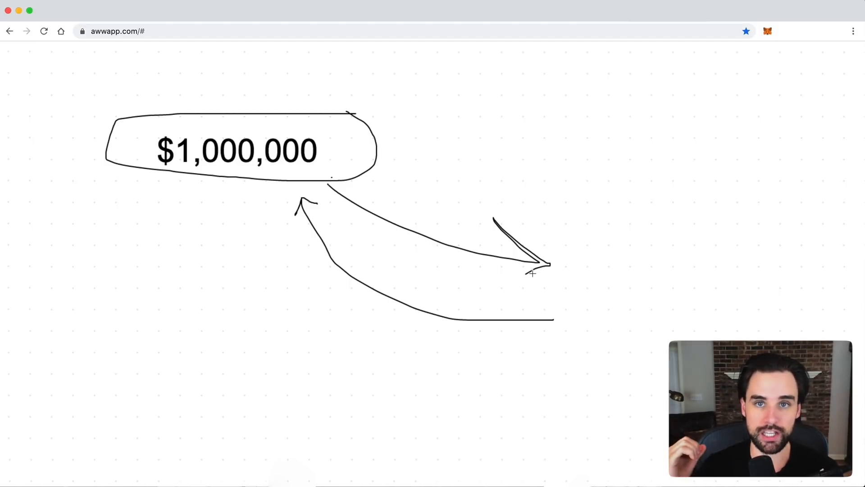
mouse_move(611, 122)
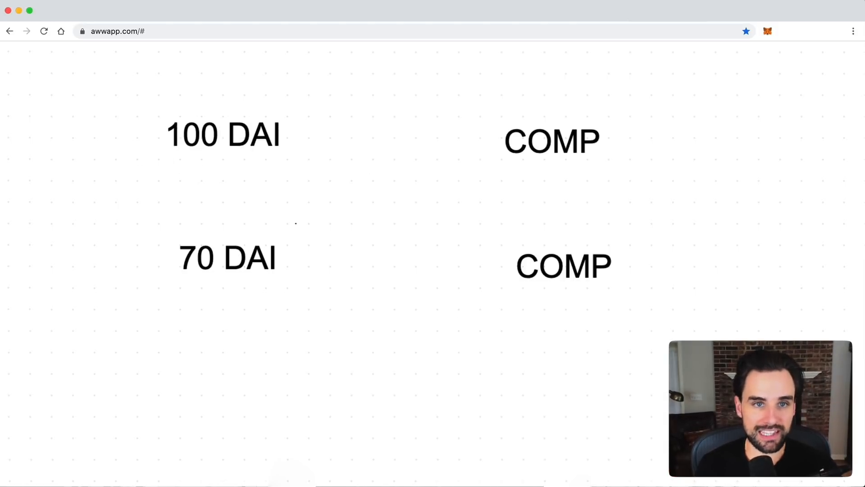
mouse_move(532, 175)
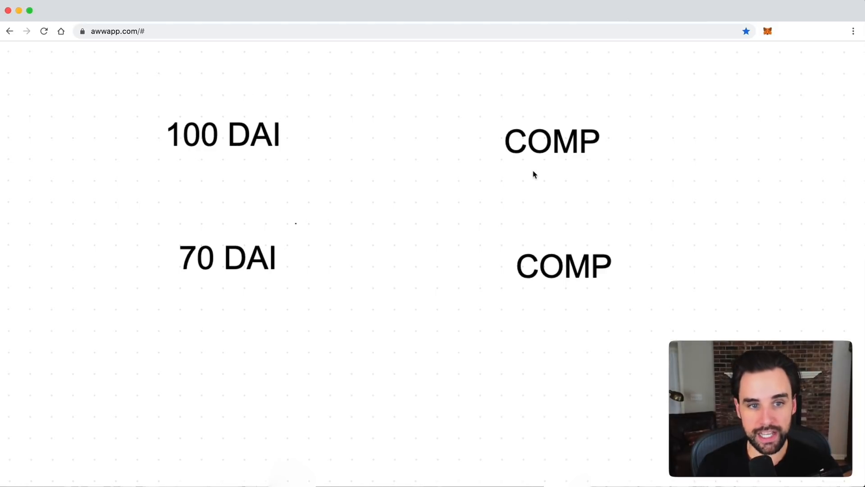
mouse_move(325, 273)
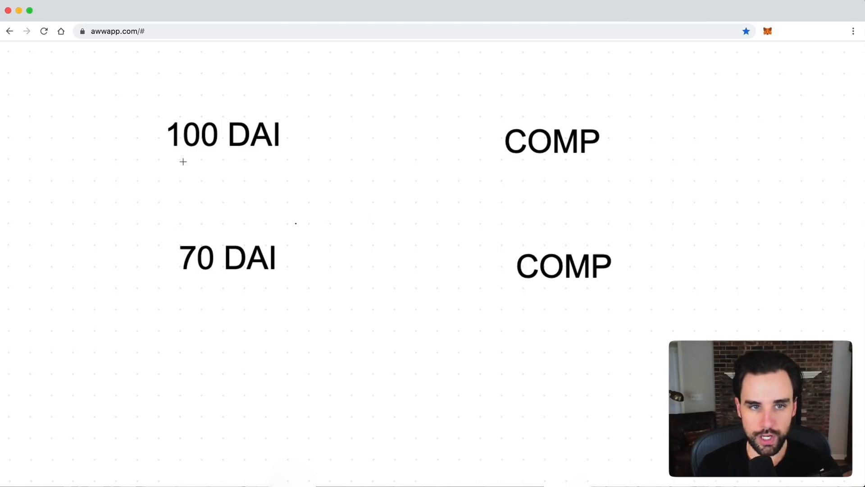
mouse_move(217, 118)
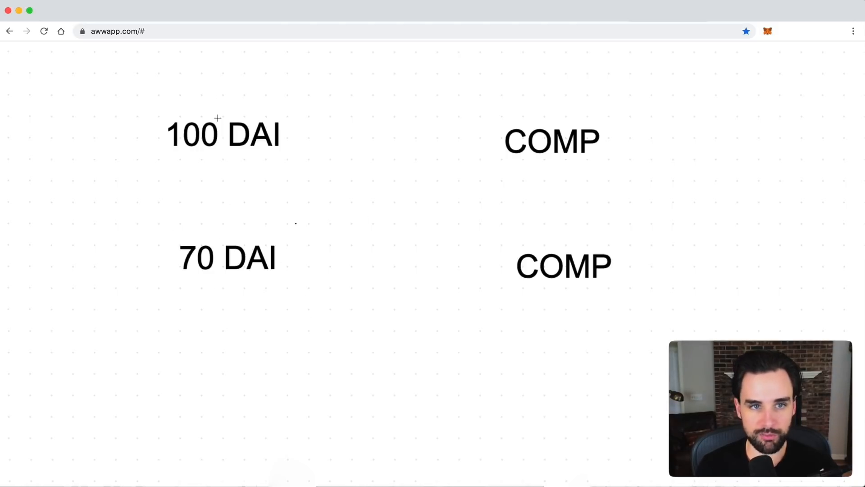
mouse_move(204, 260)
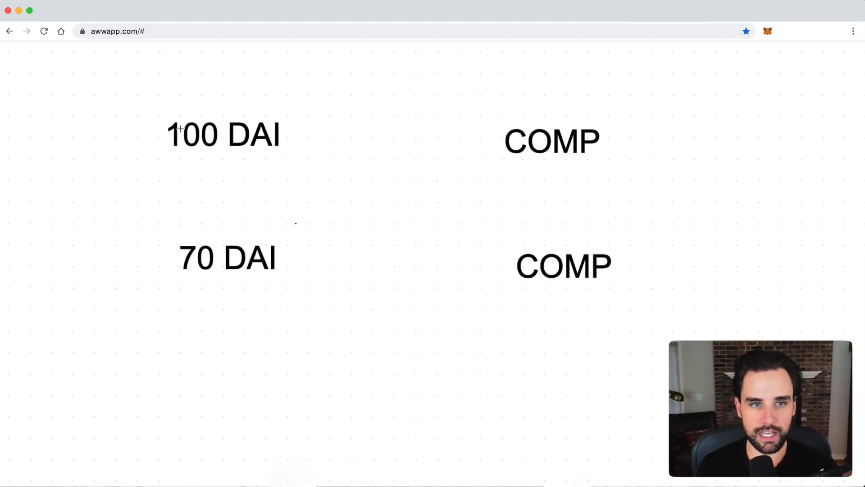
mouse_move(276, 136)
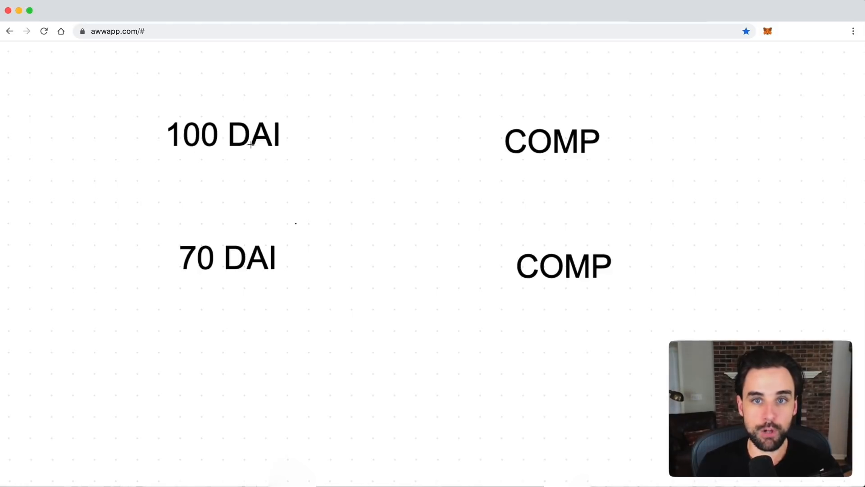
mouse_move(240, 257)
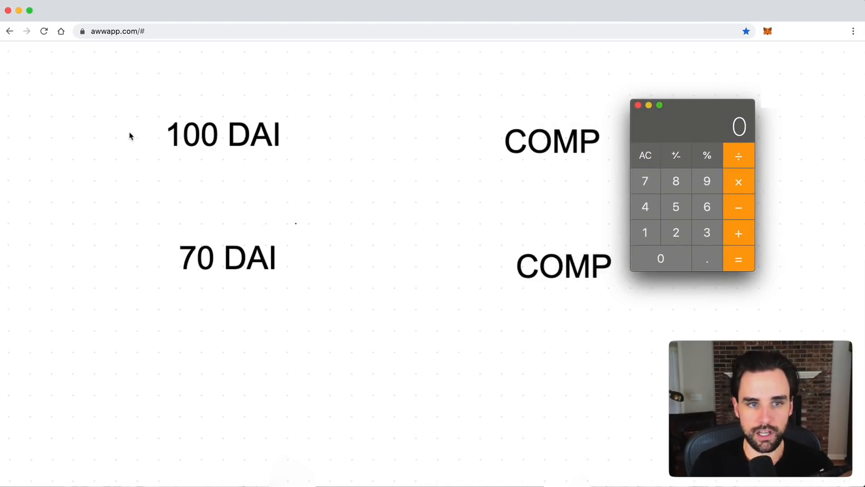
mouse_move(208, 162)
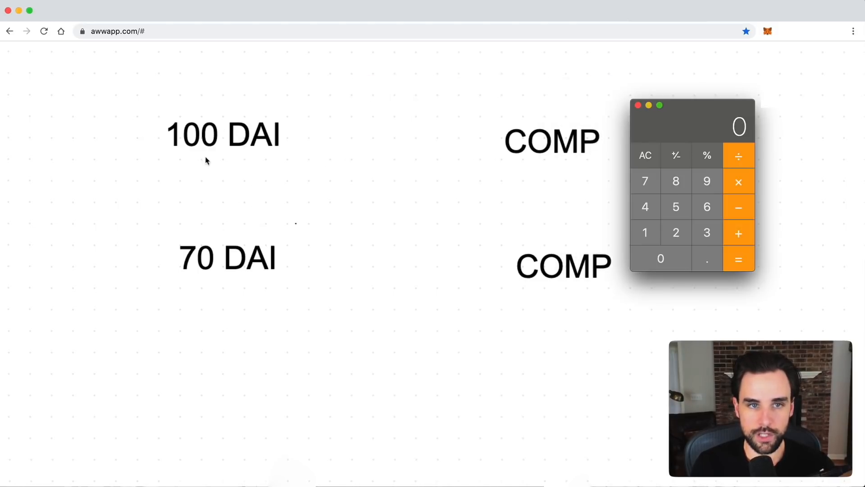
mouse_move(283, 135)
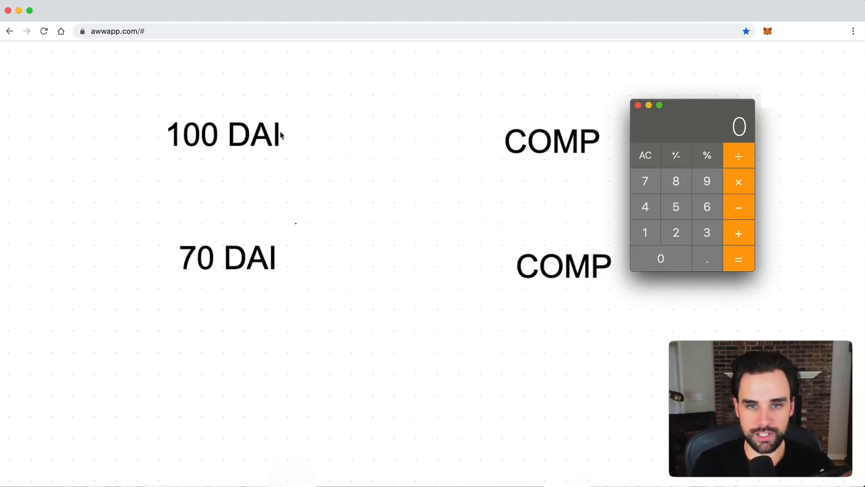
mouse_move(185, 265)
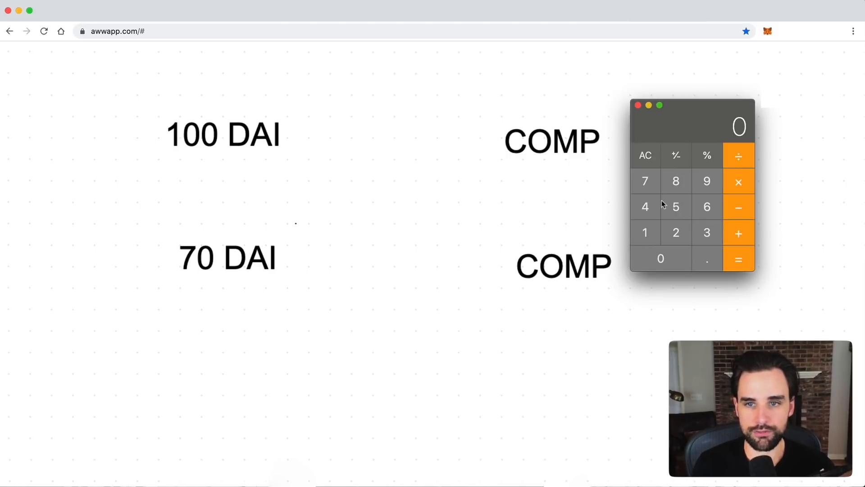
Divide 100 by 0.3 in Calculator to get about 333.33.
click(644, 232)
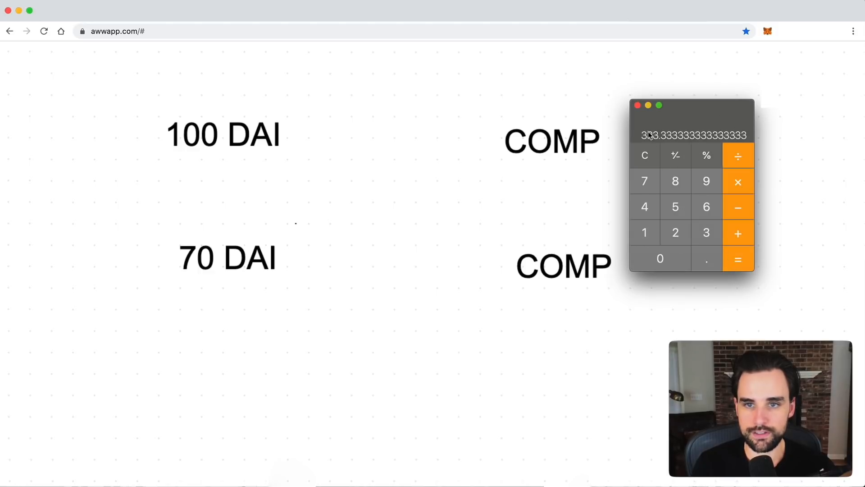
mouse_move(301, 209)
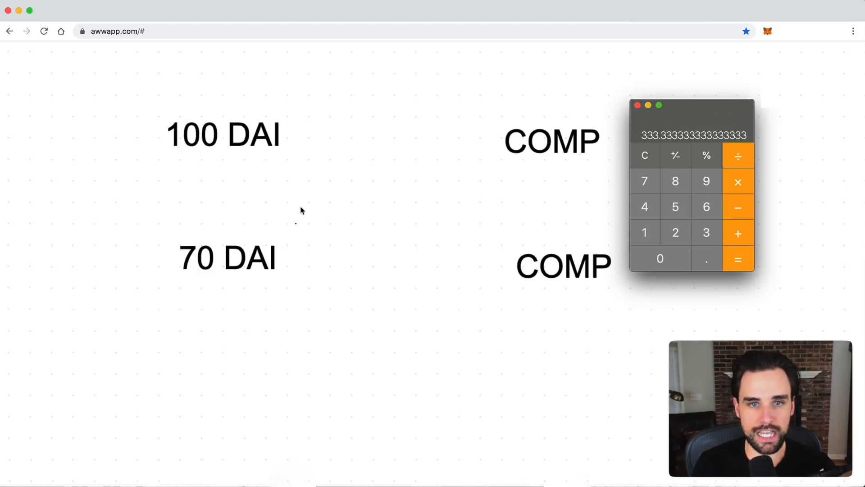
mouse_move(657, 139)
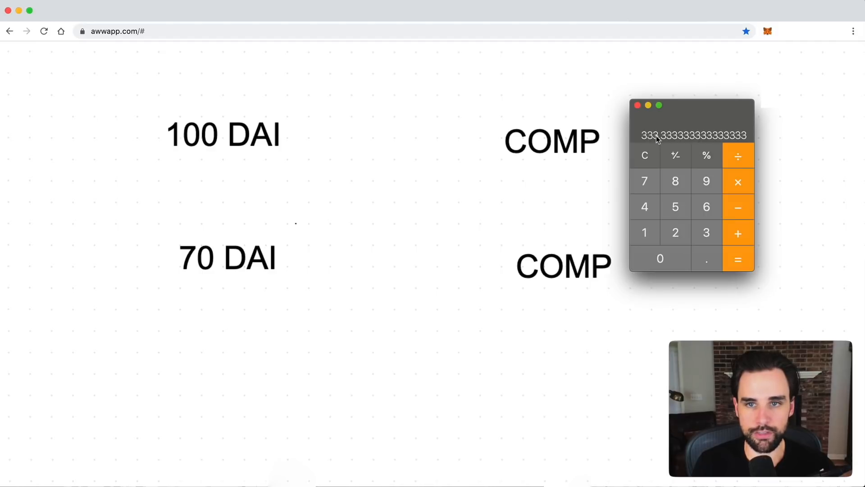
mouse_move(299, 172)
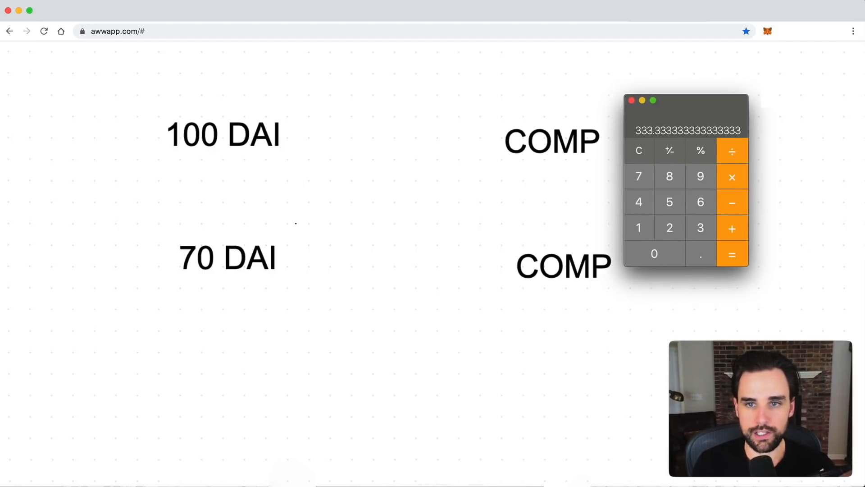
mouse_move(446, 337)
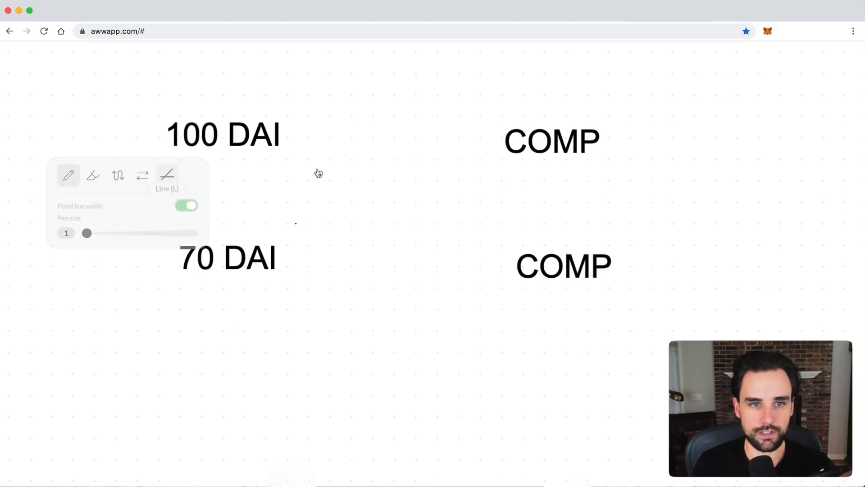
Draw arrows combining 100 DAI and 233 DAI into 333 DAI toward COMP, plus a line down from 233 DAI.
drag(286, 135, 350, 140)
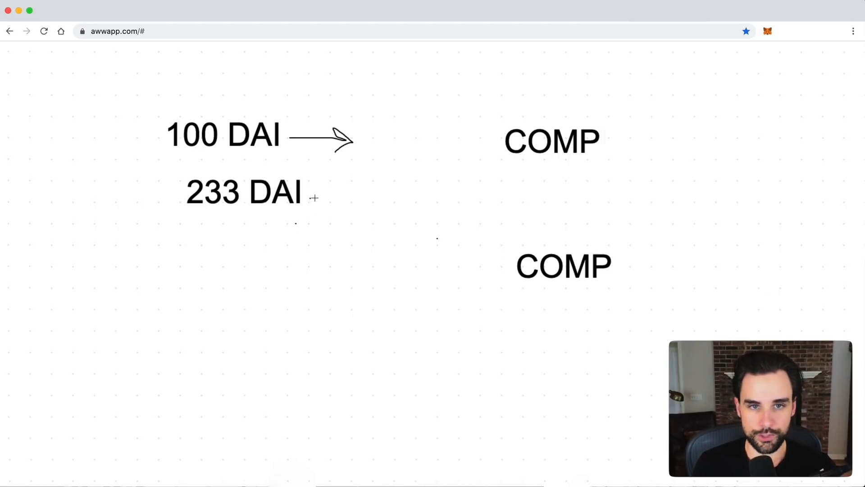
drag(312, 198, 364, 169)
text(333 DAI)
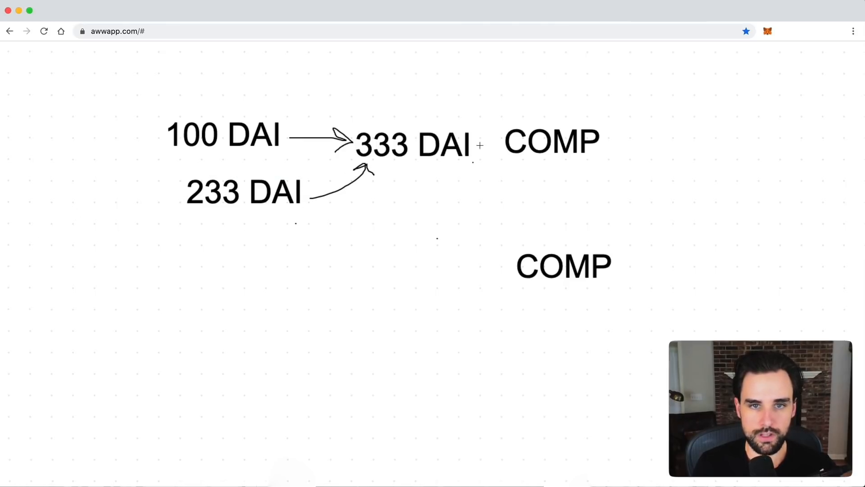
drag(478, 146, 499, 142)
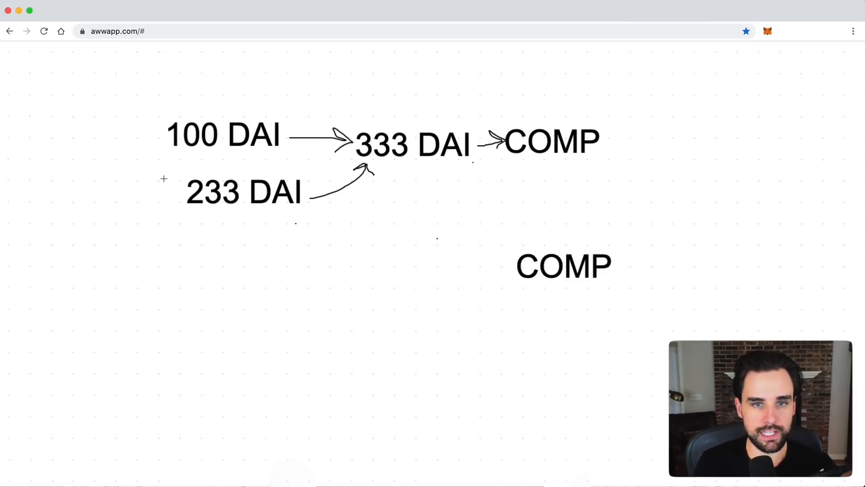
mouse_move(242, 235)
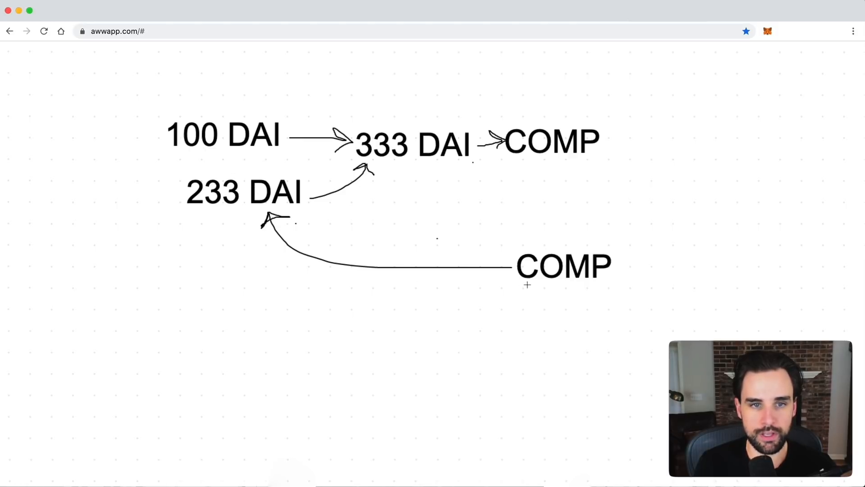
drag(260, 237, 251, 309)
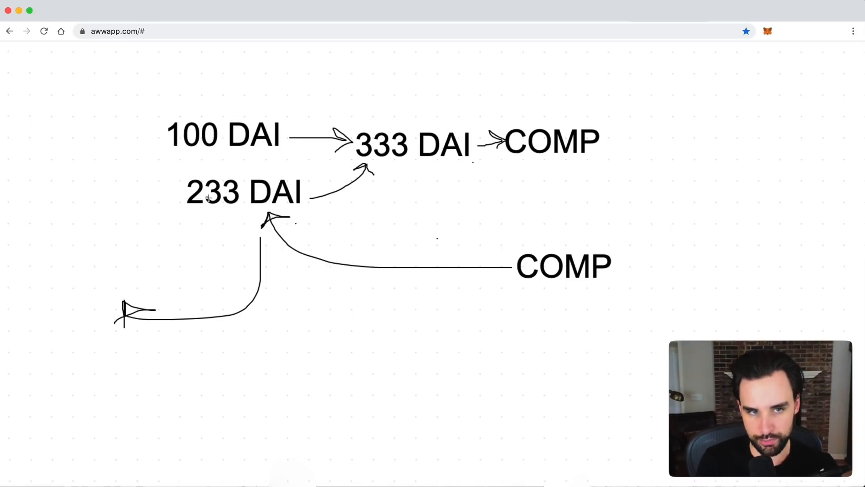
mouse_move(471, 216)
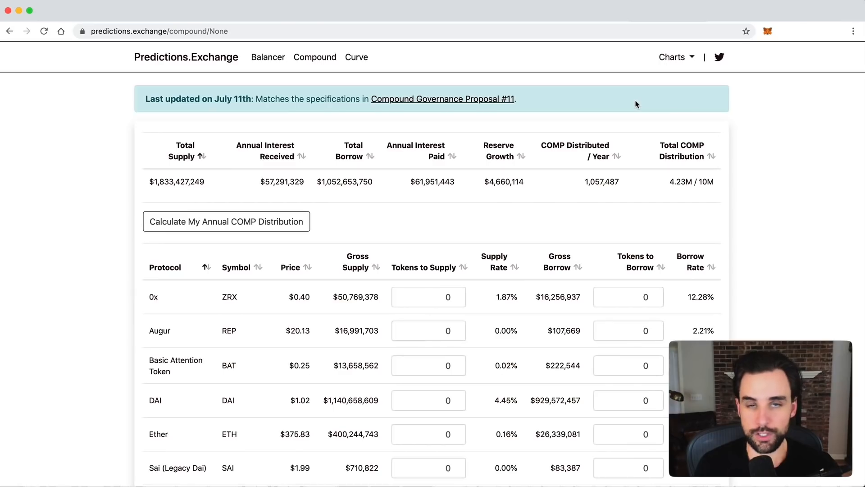
mouse_move(405, 140)
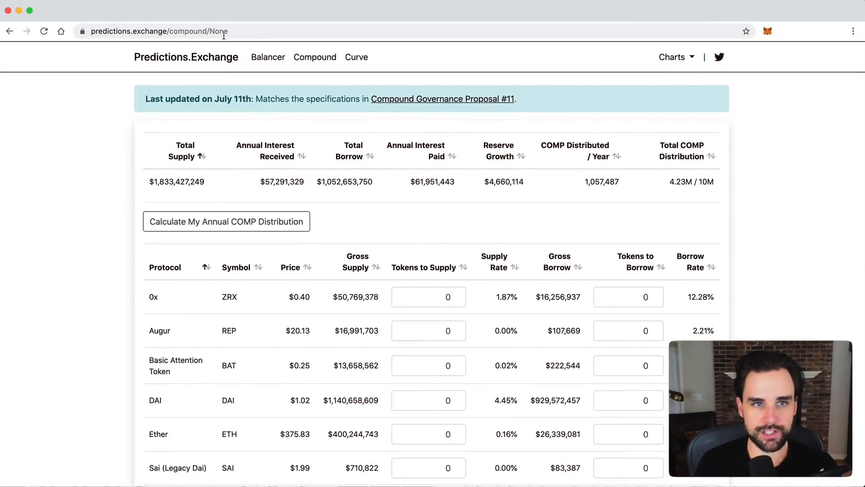
mouse_move(433, 224)
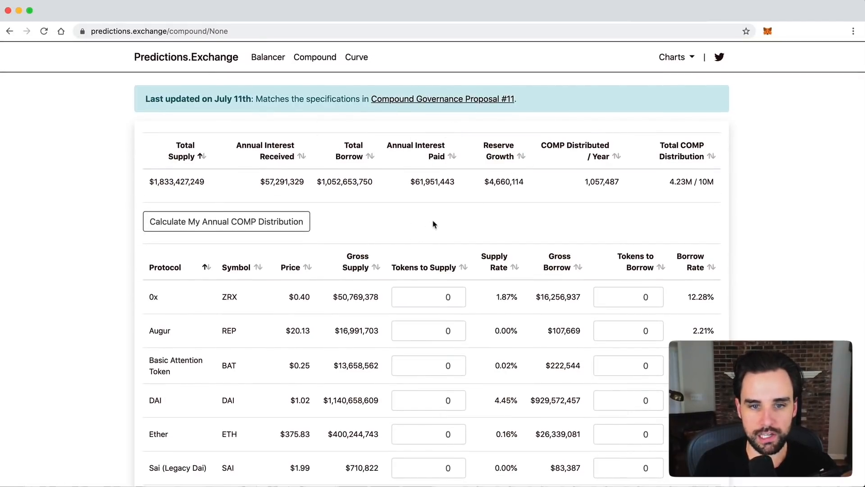
Calculate annual COMP for supplying 100 DAI alone, highlighting the 10.5% net APY.
scroll(down, 3)
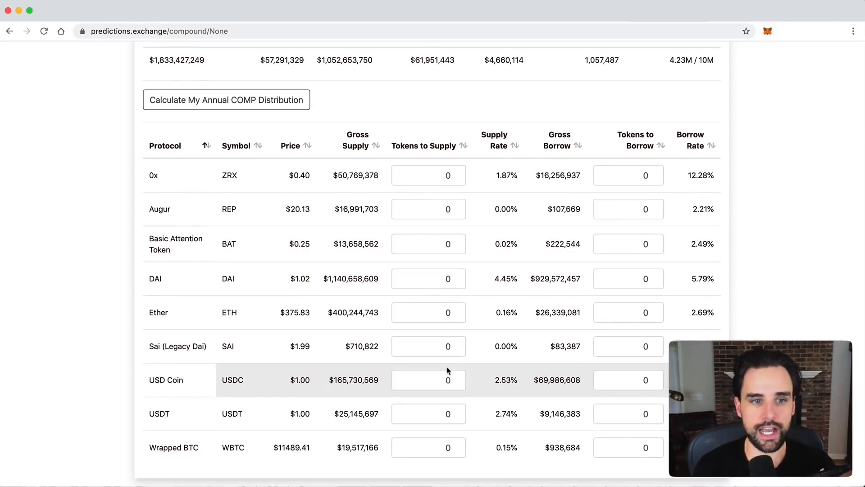
text(100)
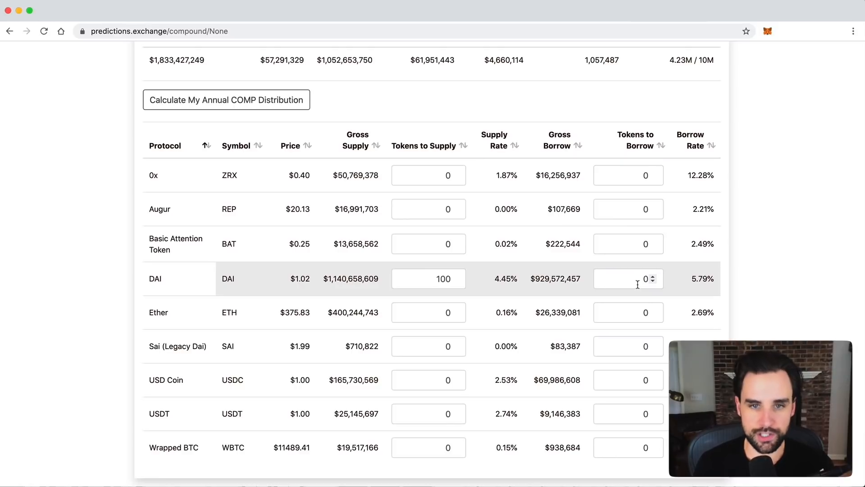
click(225, 100)
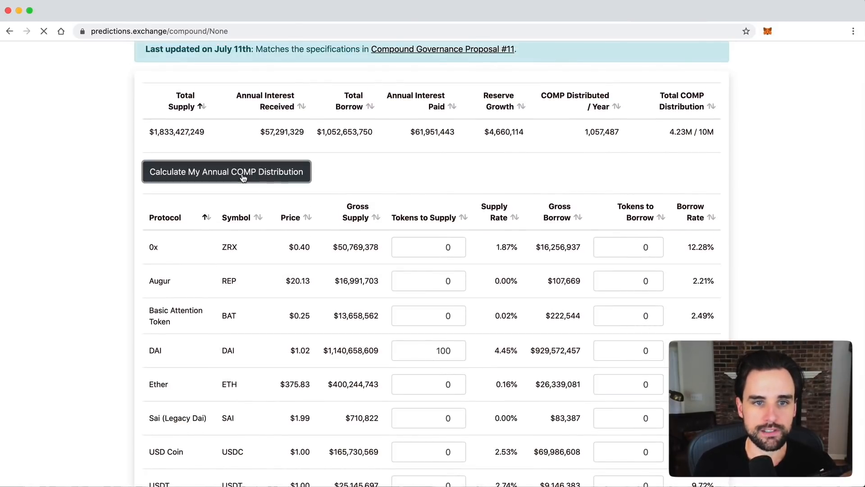
click(225, 171)
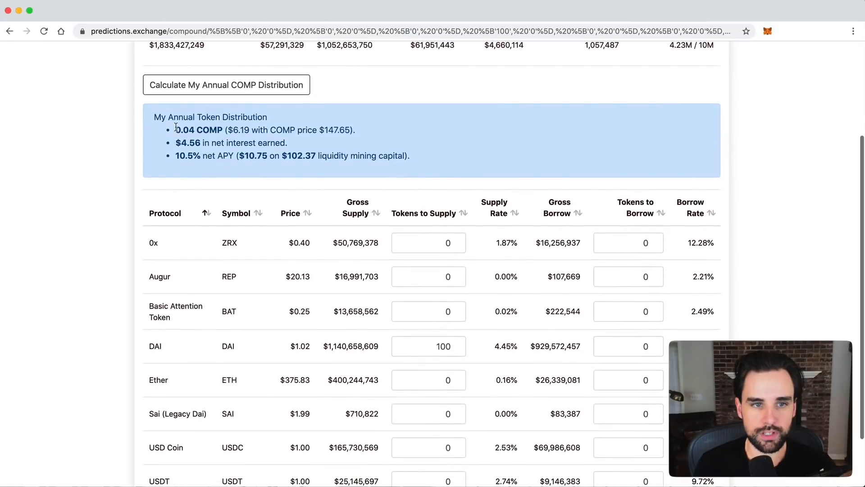
double_click(186, 156)
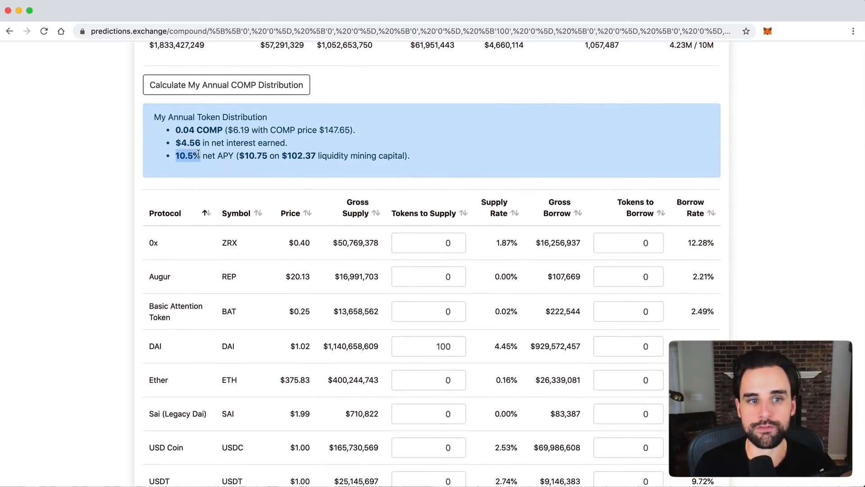
Add 70 DAI to Tokens to Borrow and recalculate, giving 6.84% net APY.
scroll(down, 3)
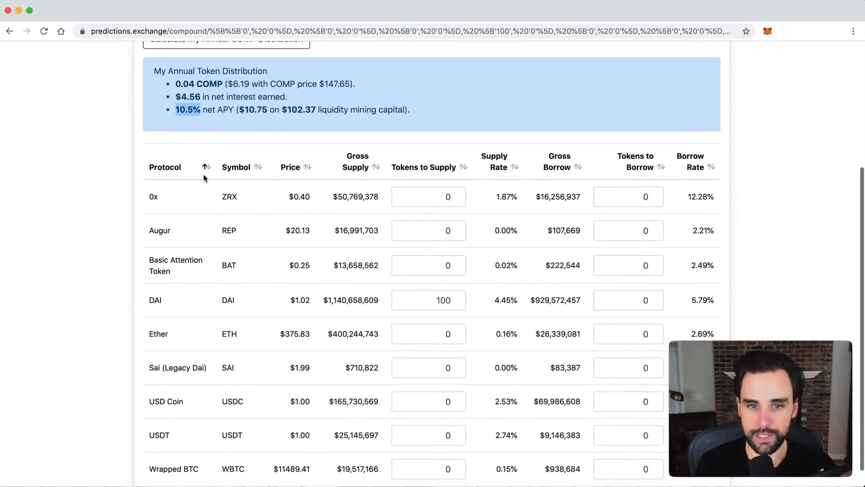
click(628, 320)
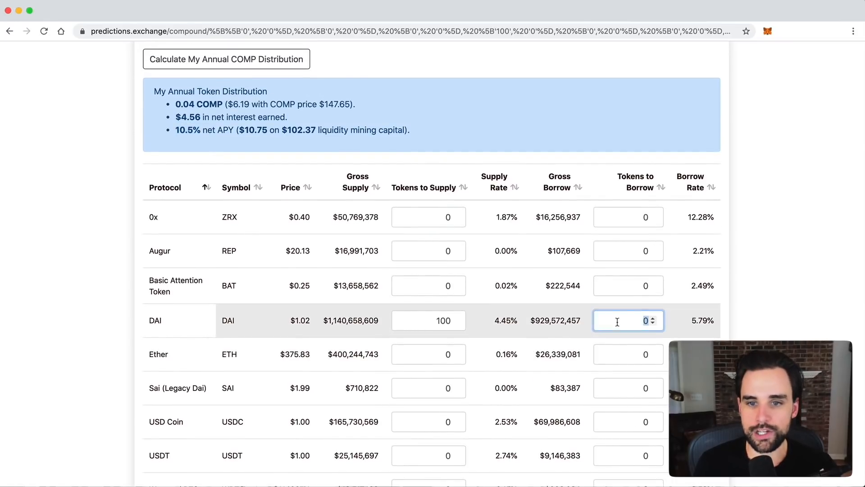
text(0.02)
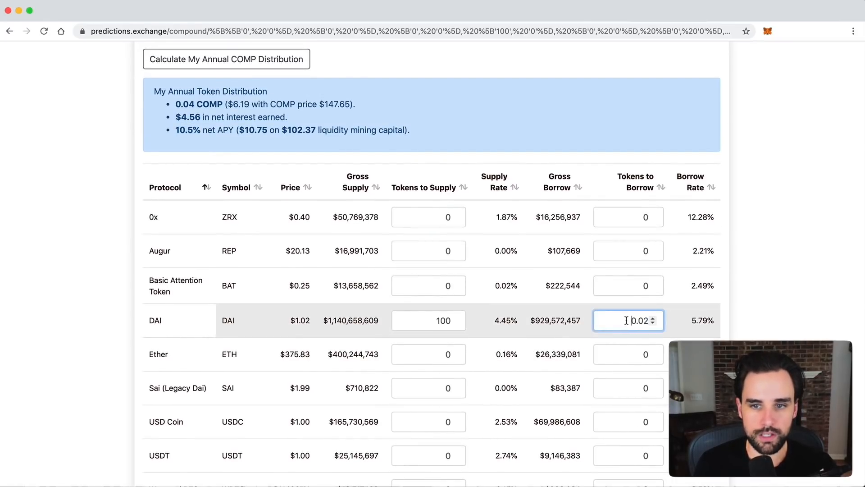
text(70)
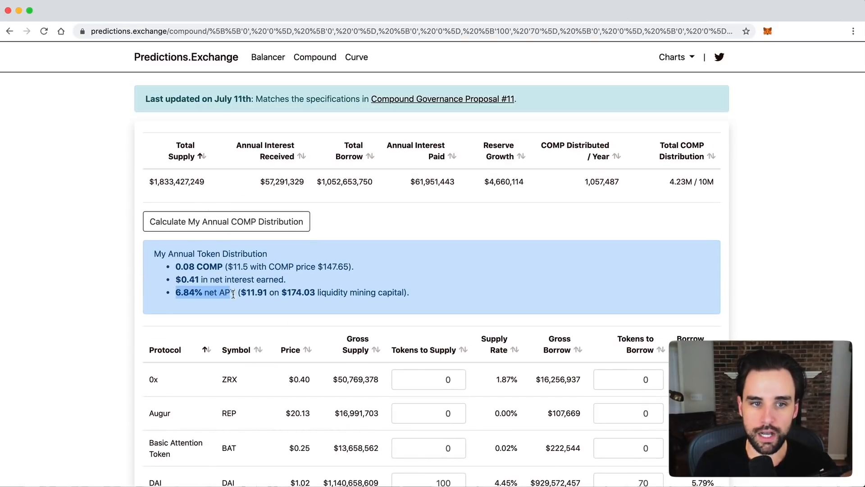
scroll(down, 3)
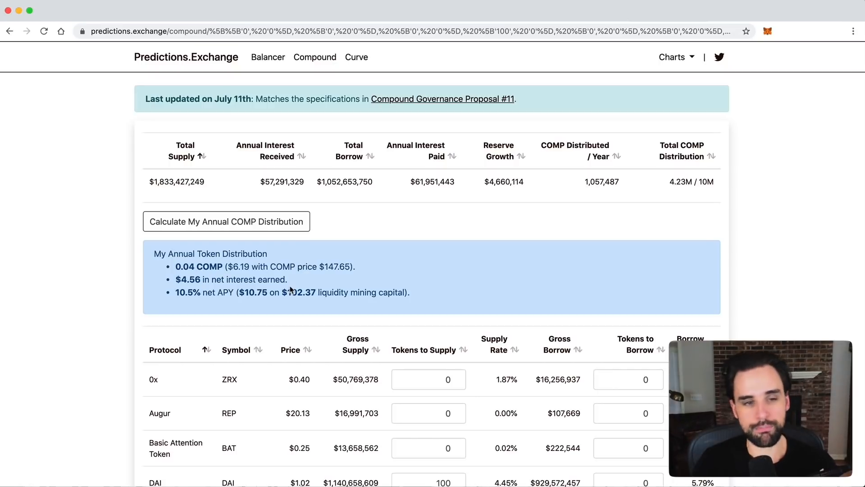
Supply 333 DAI and borrow 233.012 DAI, yielding 0.26 COMP and 6.85% net APY.
scroll(down, 3)
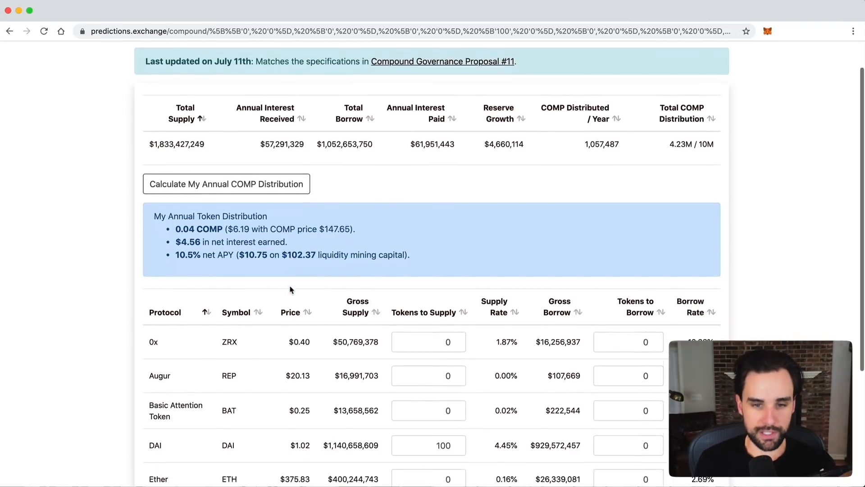
scroll(down, 3)
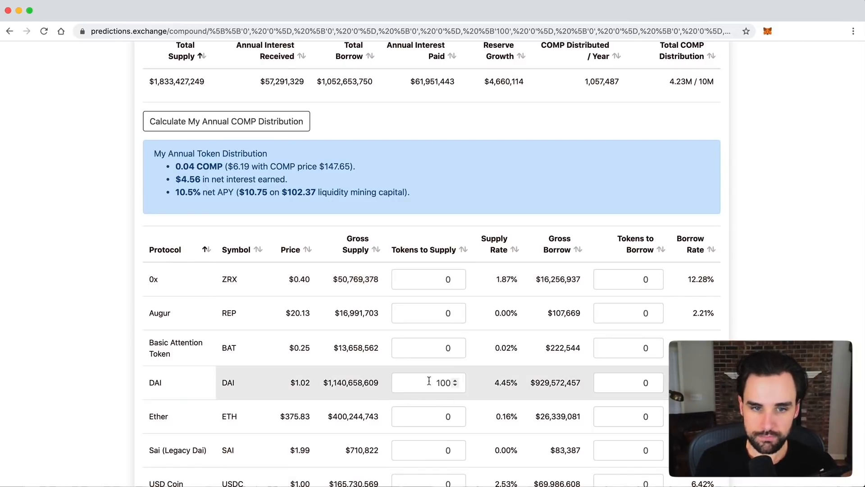
scroll(down, 3)
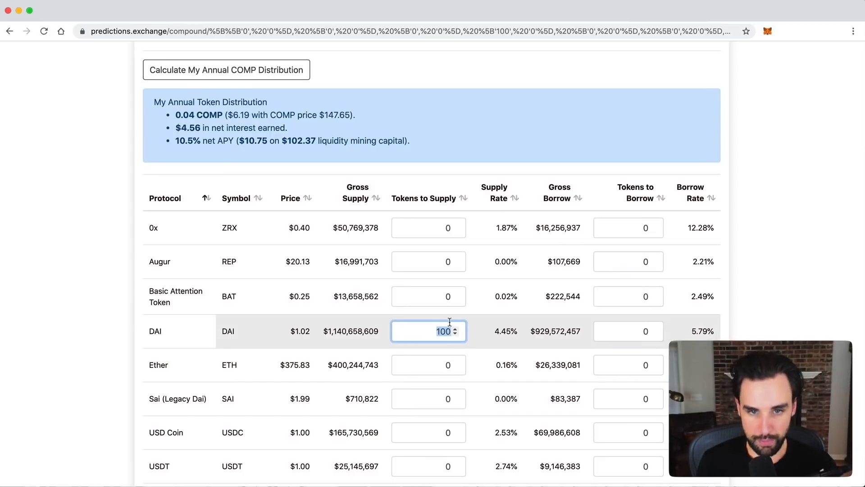
text(3)
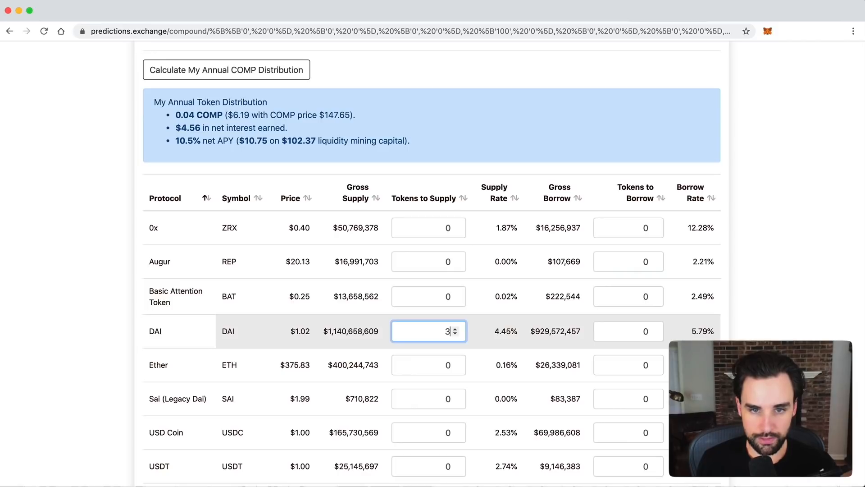
text(33)
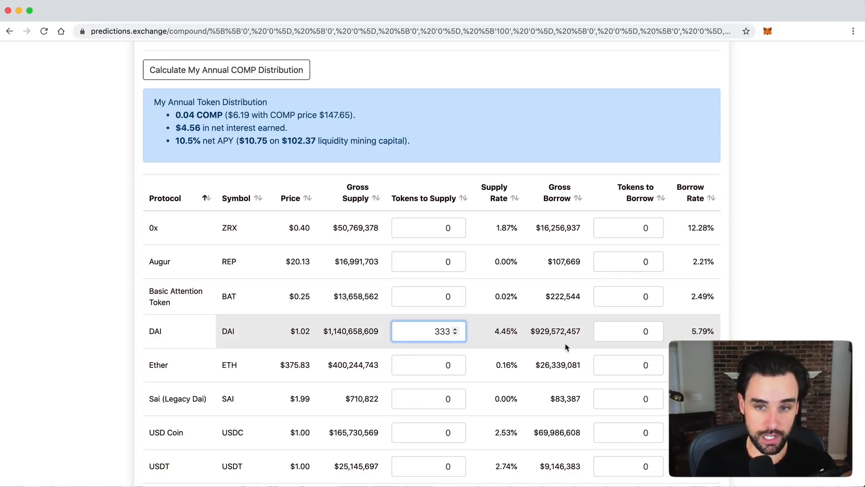
click(628, 330)
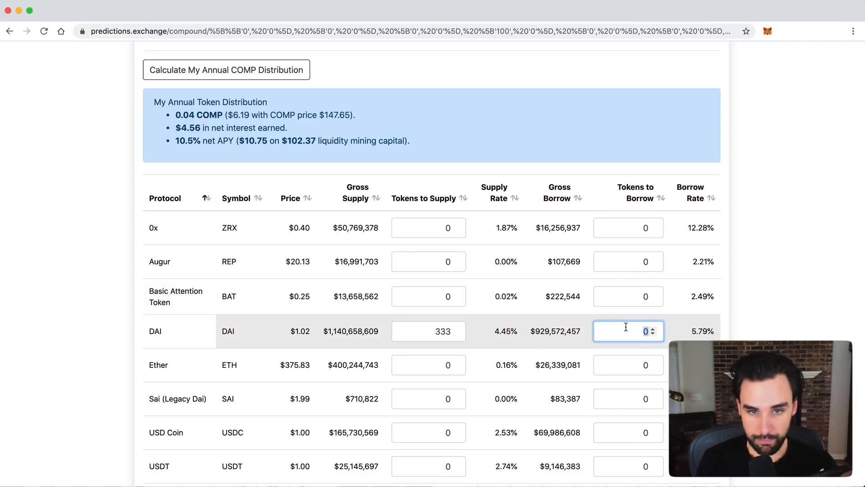
text(233.012)
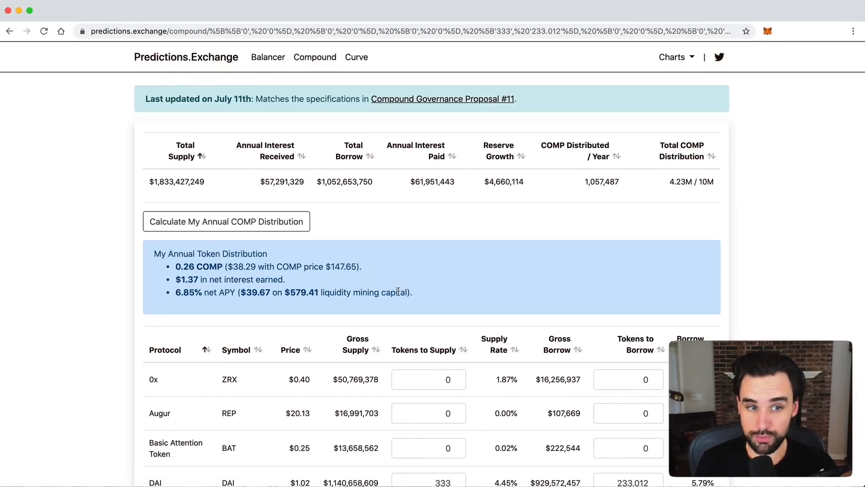
scroll(down, 3)
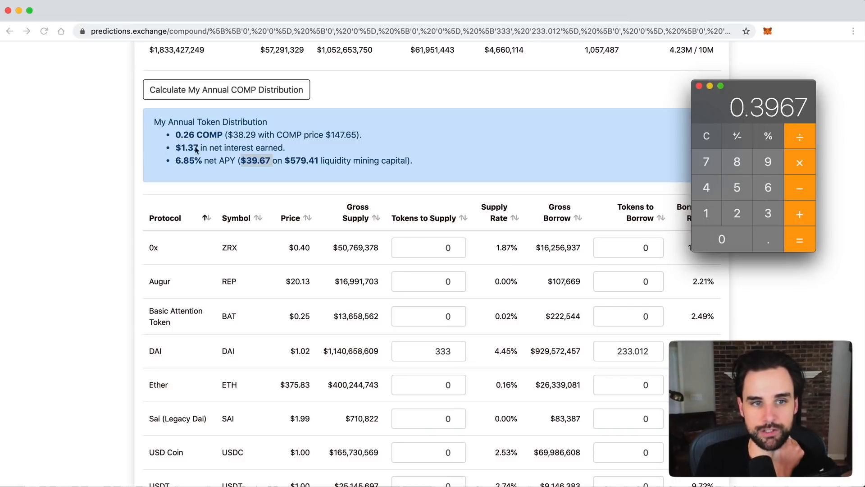
mouse_move(530, 174)
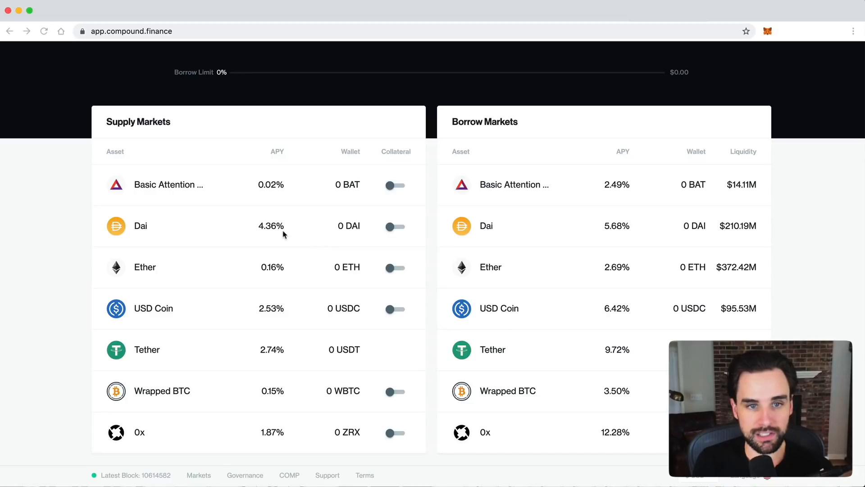
mouse_move(301, 231)
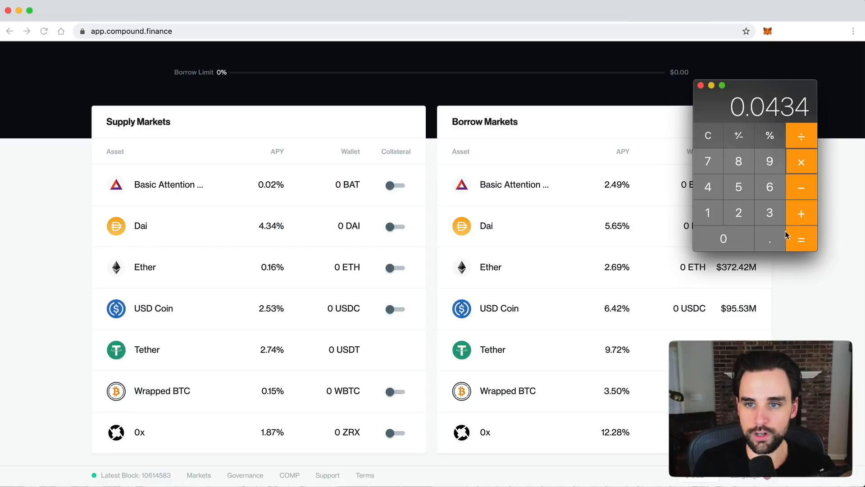
Run Calculator conversions on the 4.34% Dai supply rate (0.0434, 4.34).
click(800, 238)
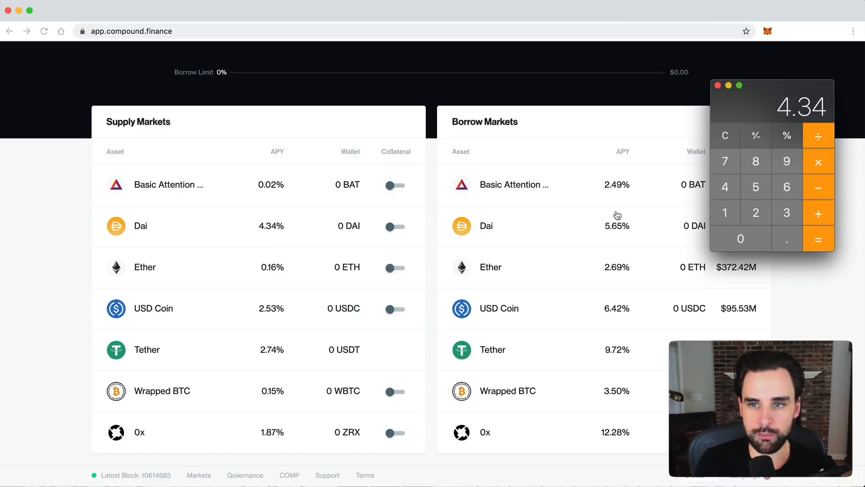
mouse_move(469, 296)
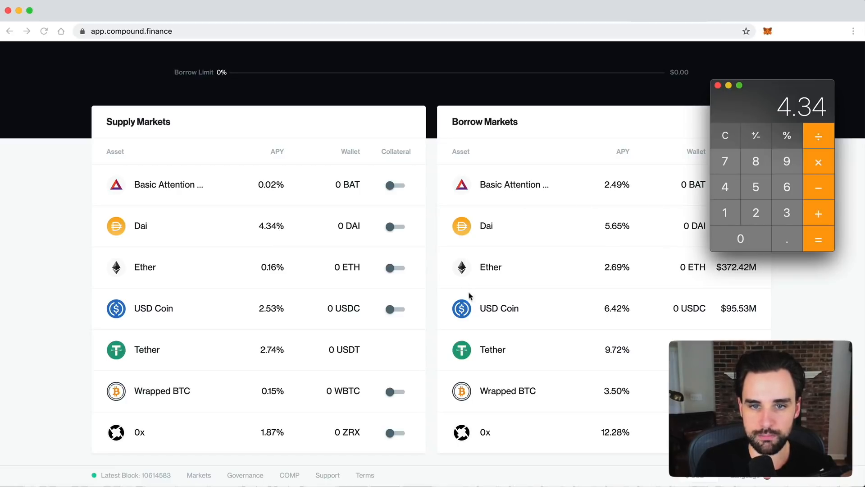
mouse_move(611, 215)
text(7)
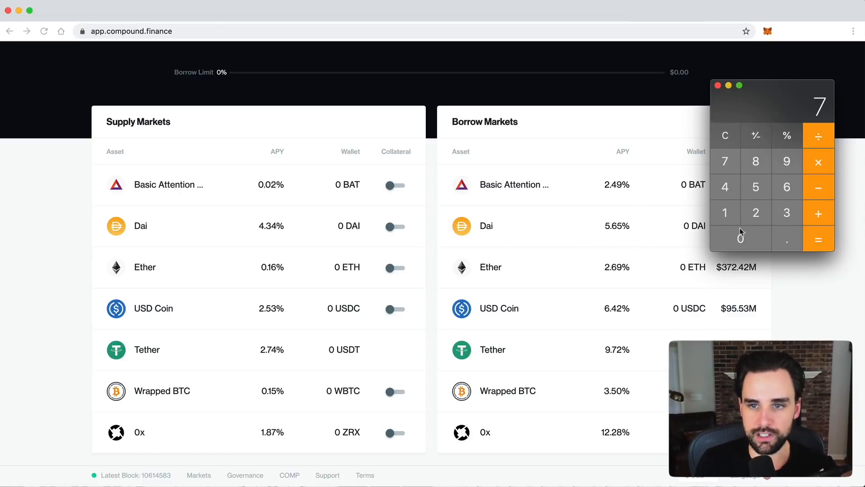
click(756, 187)
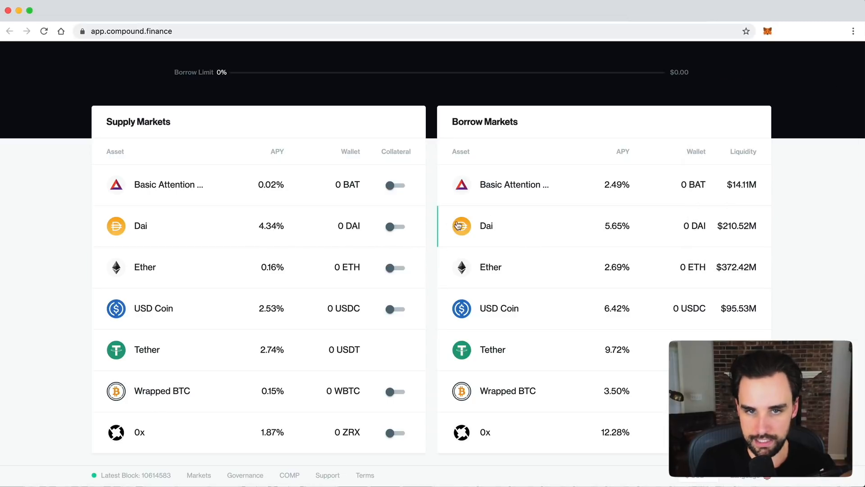
mouse_move(561, 232)
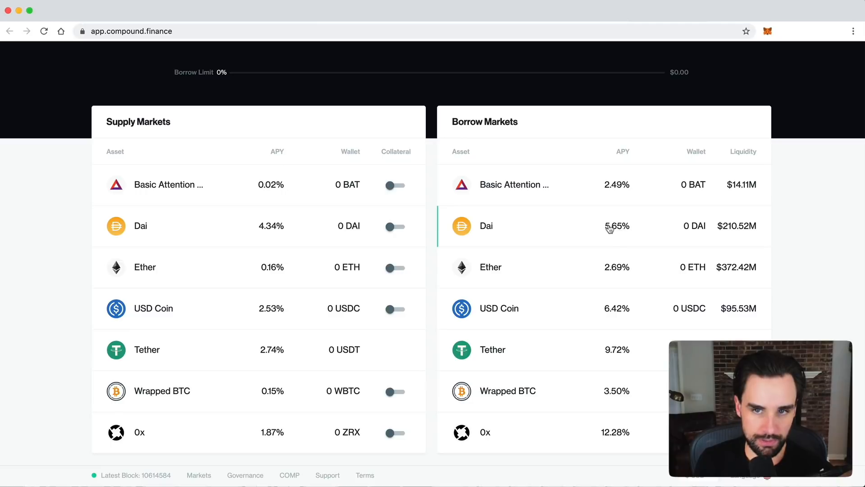
mouse_move(618, 234)
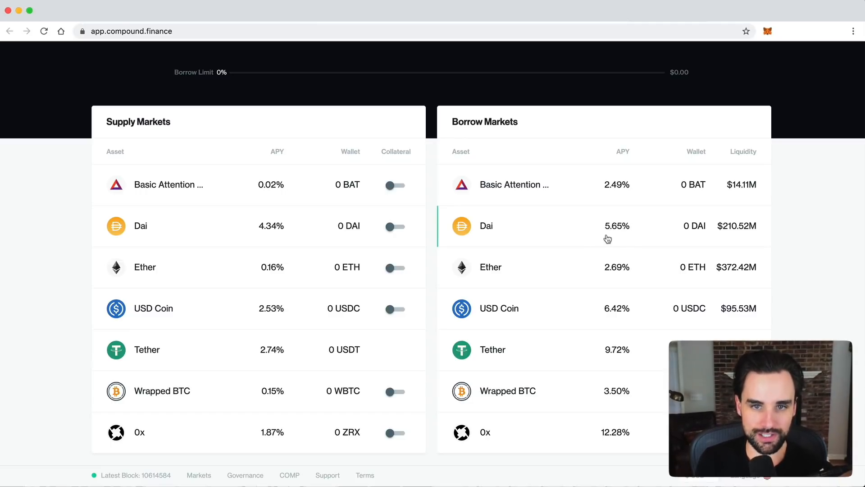
mouse_move(439, 226)
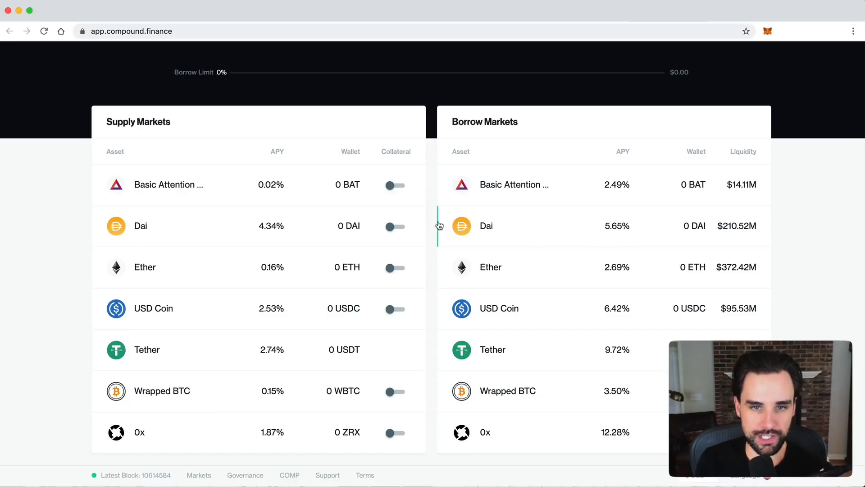
mouse_move(294, 237)
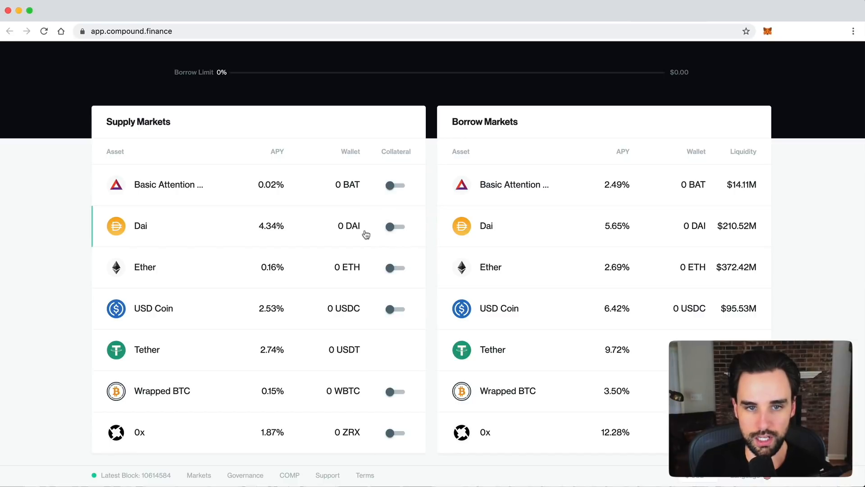
mouse_move(432, 229)
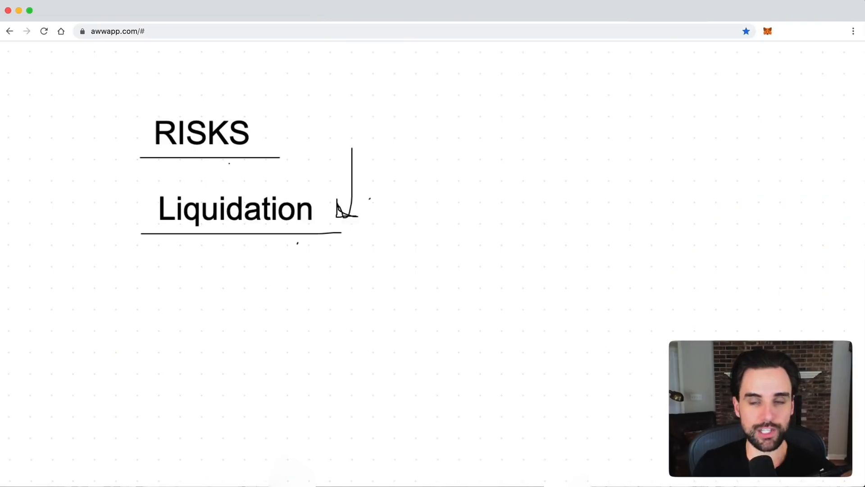
mouse_move(333, 184)
text(Smart Contract)
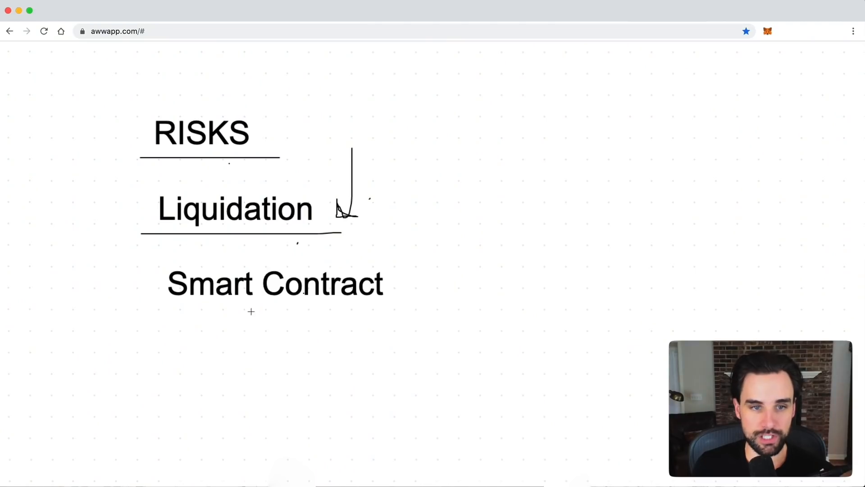
Underline the Smart Contract risk below Liquidation in the RISKS list.
drag(165, 311, 436, 310)
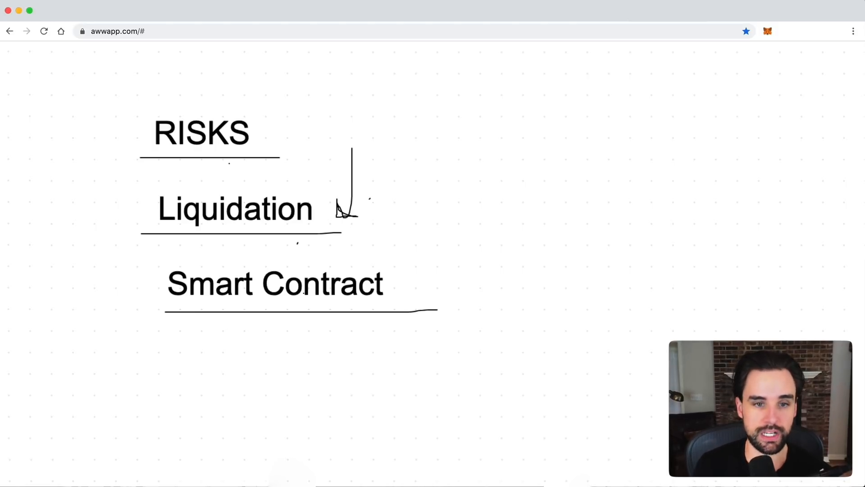
mouse_move(652, 95)
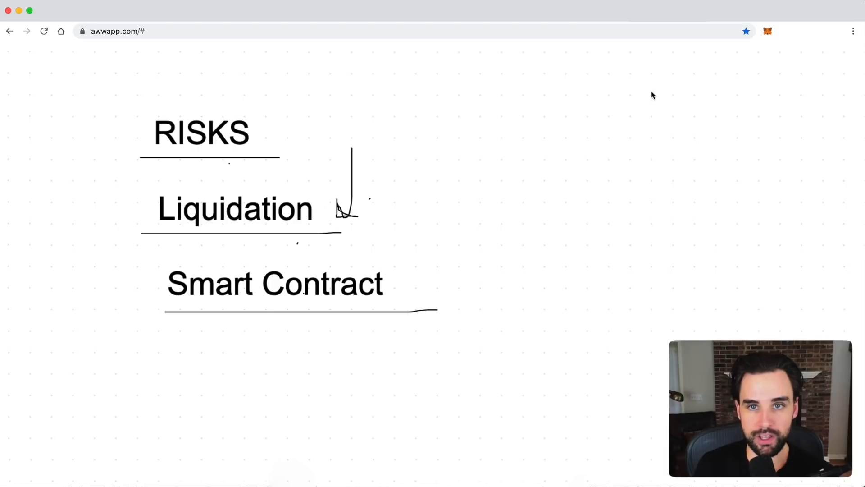
mouse_move(571, 116)
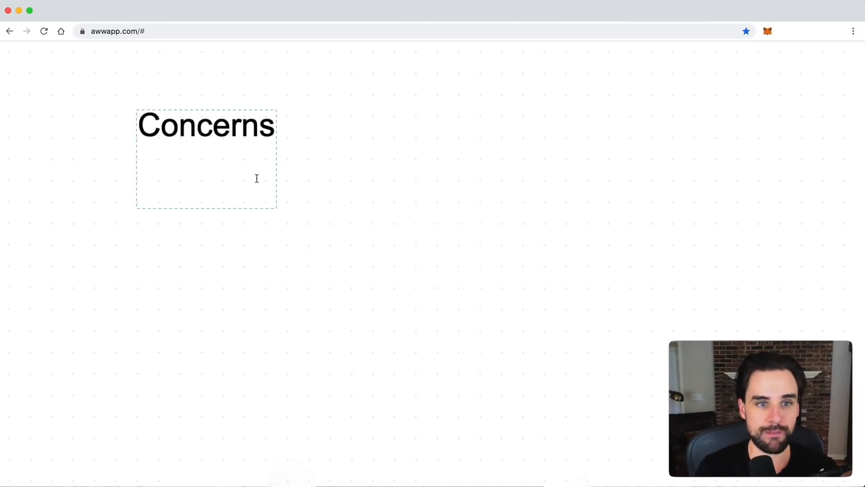
Return to Compound's markets page showing Dai supplying at 4.34%.
click(206, 126)
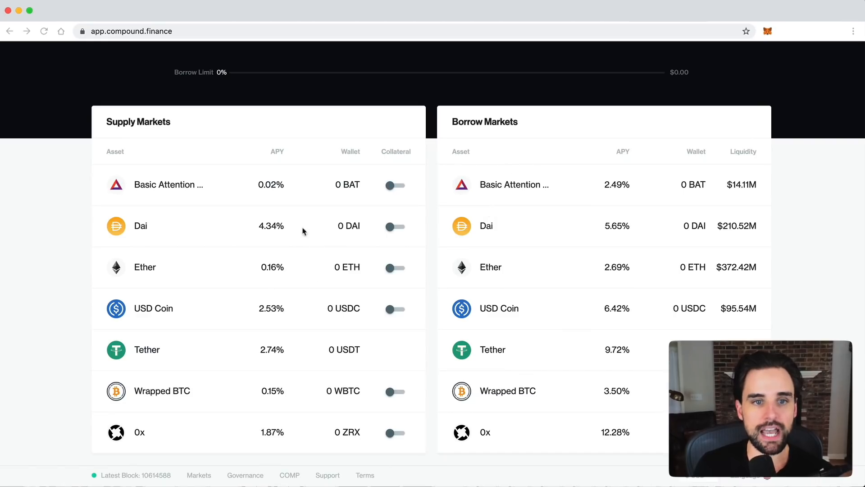
mouse_move(517, 221)
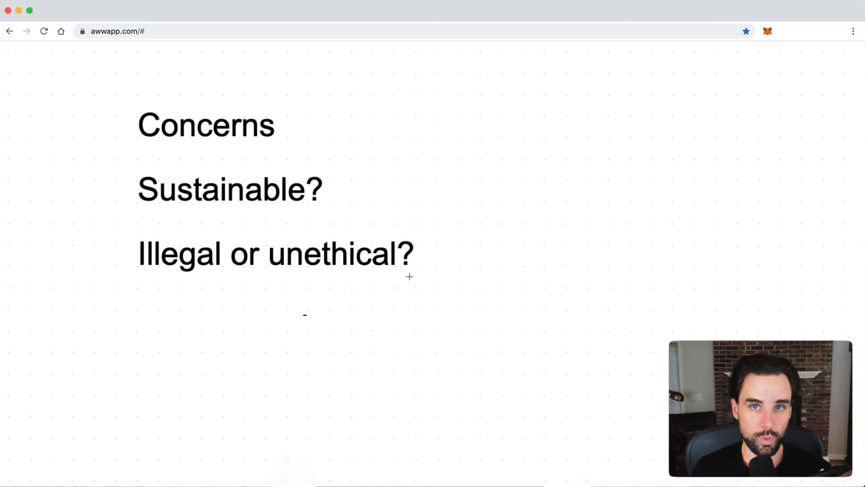
mouse_move(136, 285)
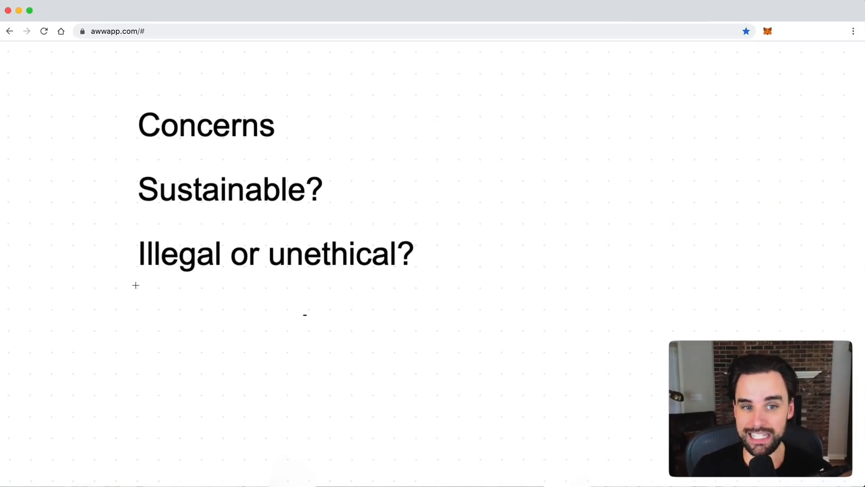
Draw a pen line under 'Illegal or unethical?' and switch back to the Compound dashboard.
drag(136, 285, 417, 283)
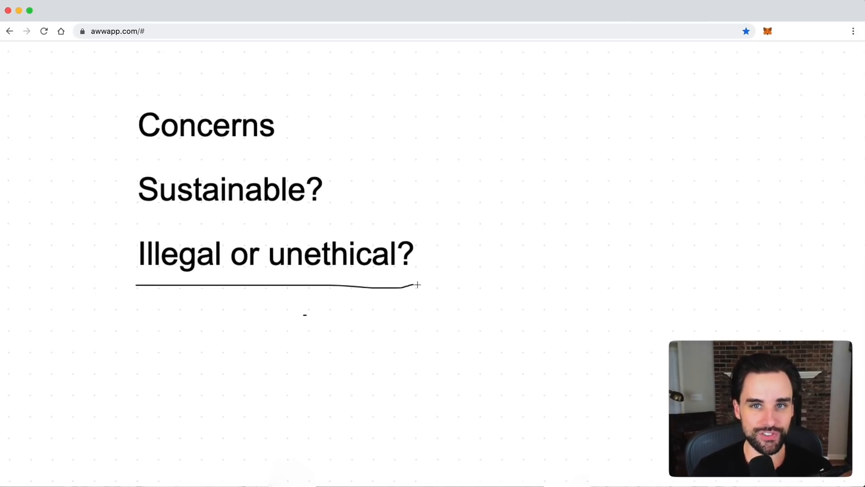
click(131, 31)
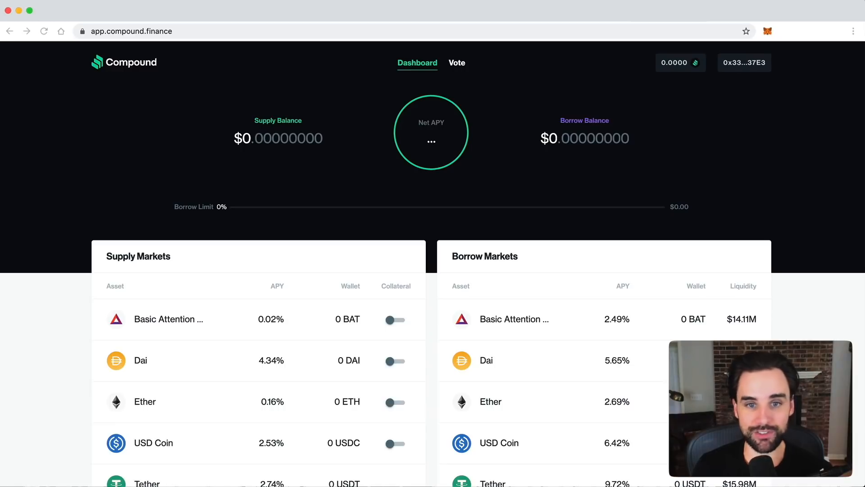
mouse_move(434, 262)
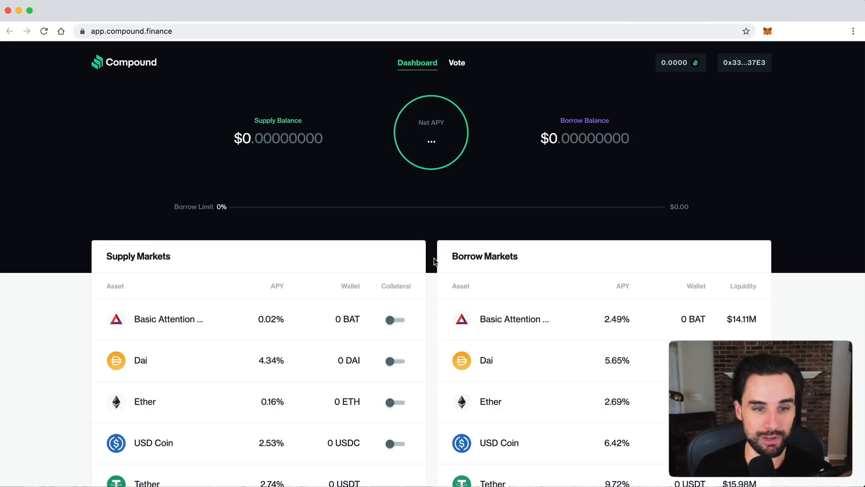
scroll(down, 3)
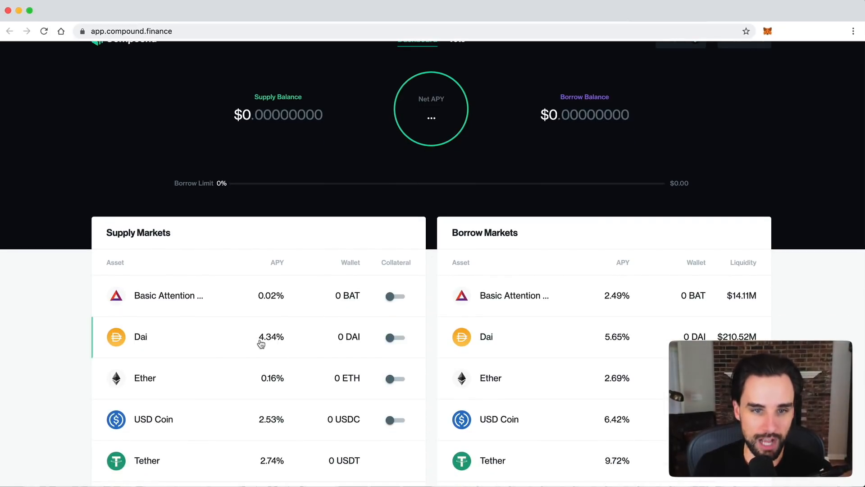
mouse_move(338, 364)
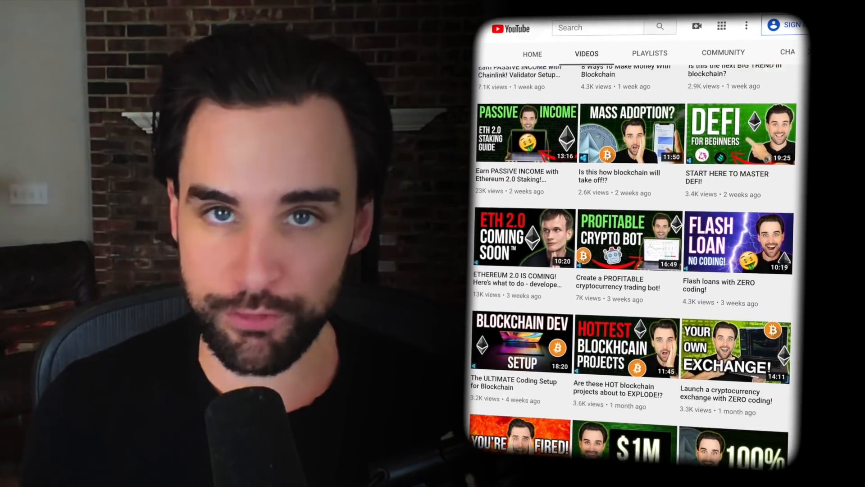
scroll(down, 3)
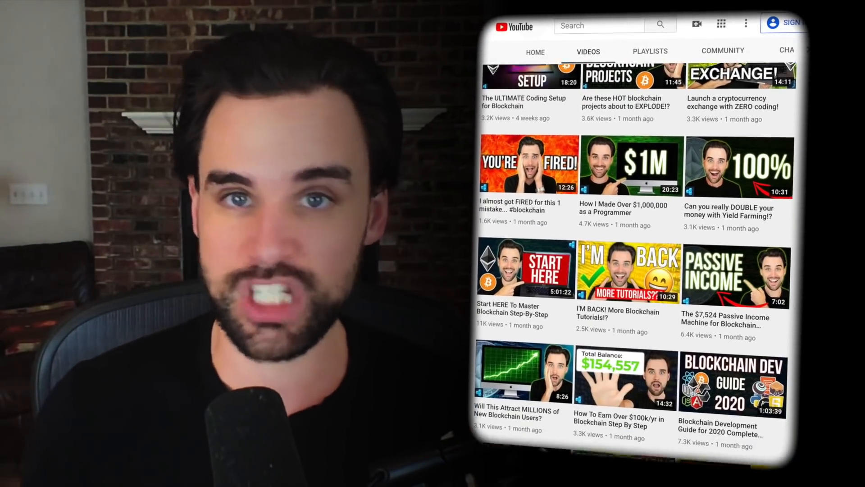
scroll(down, 3)
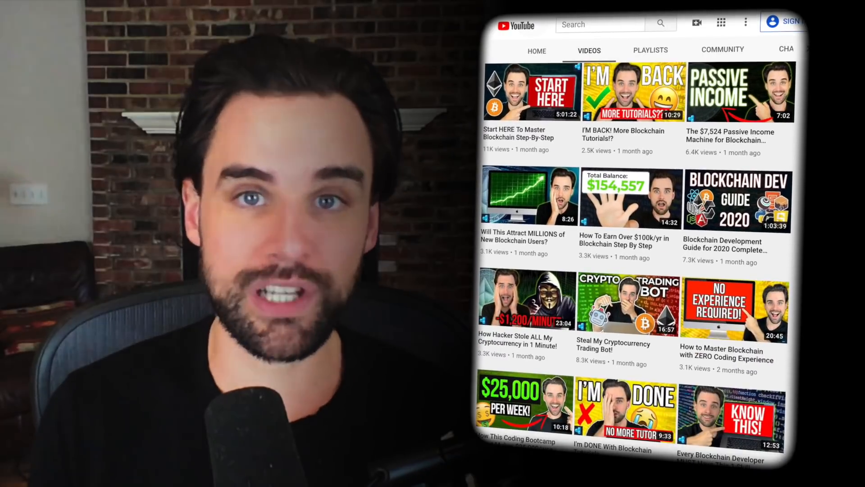